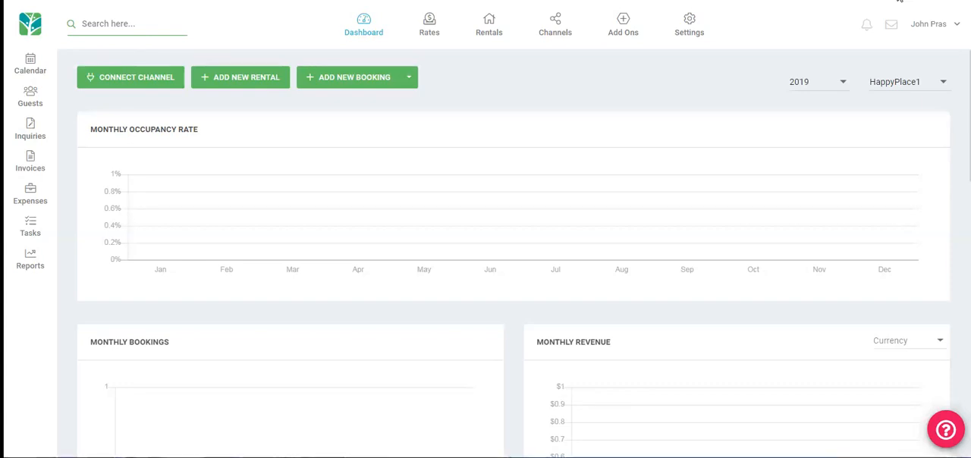
# - Open the multi-rental calendar for June 2019, showing all four rentals and the test booking
pyautogui.click(31, 63)
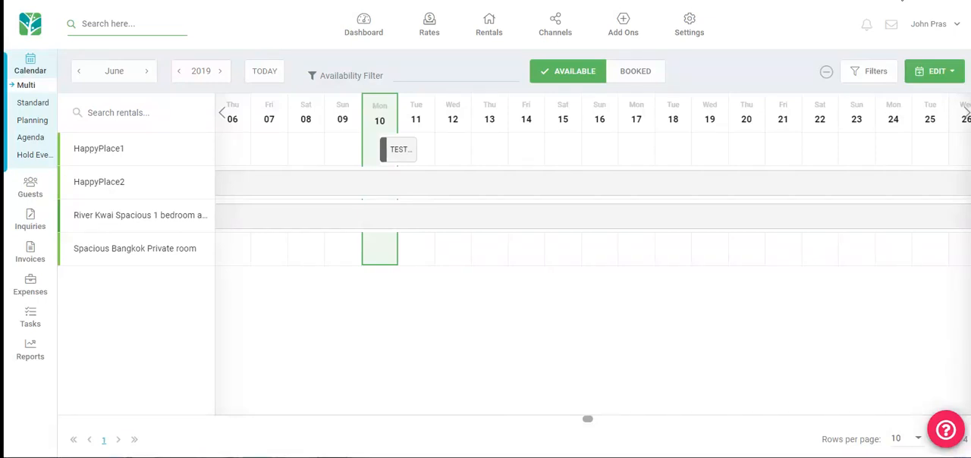
pyautogui.moveTo(622, 8)
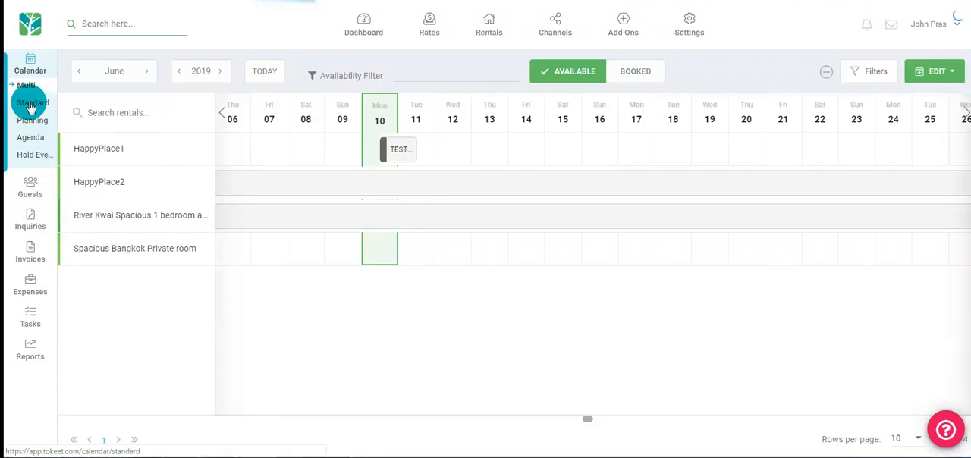
# - Tour the Standard, Planning and Agenda calendars, then the Hold Events list of 2019 holds
pyautogui.click(32, 102)
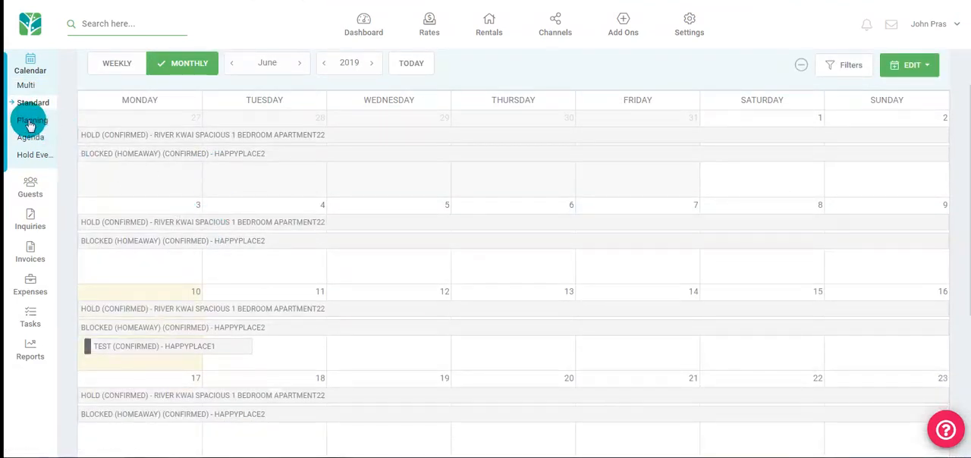
pyautogui.click(33, 120)
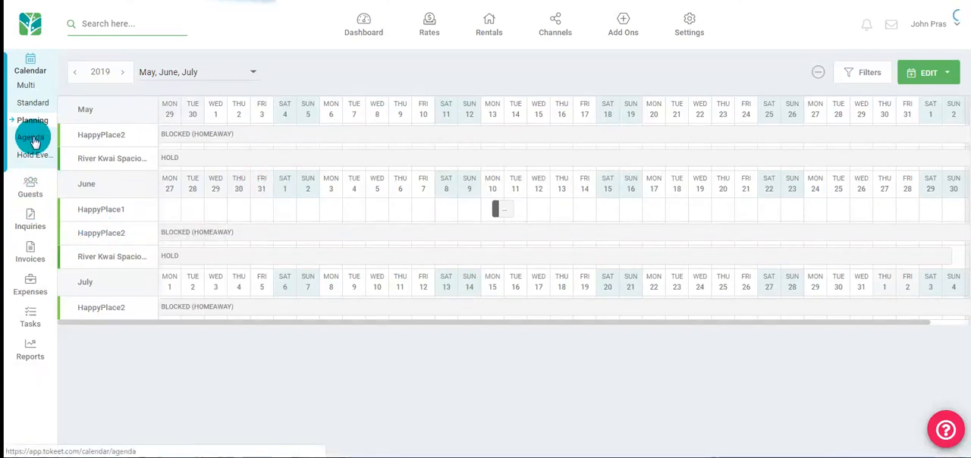
pyautogui.click(30, 138)
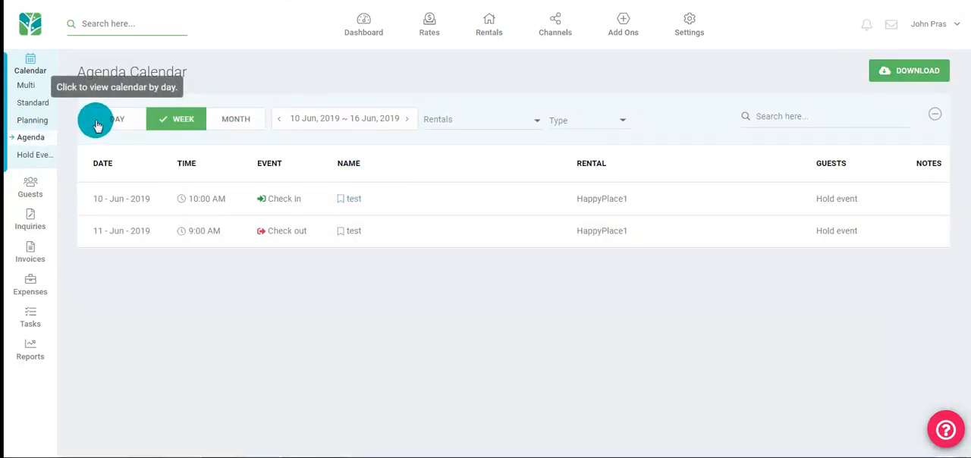
pyautogui.click(35, 155)
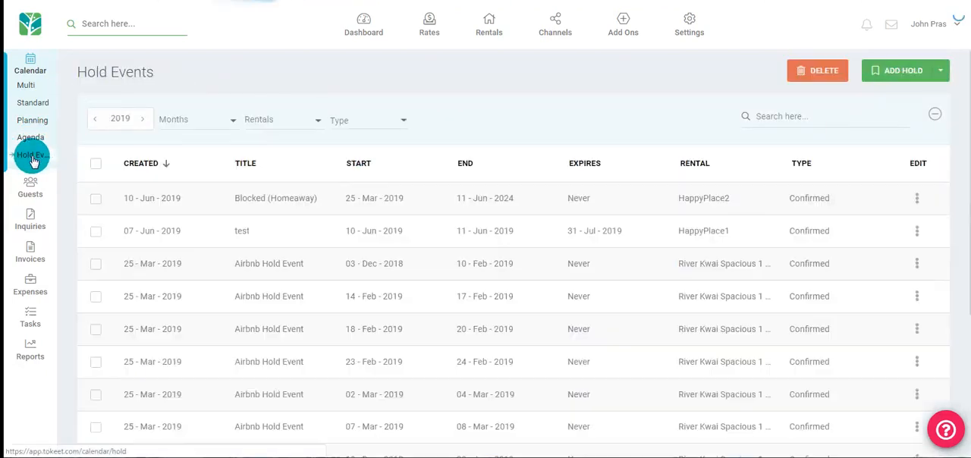
pyautogui.scroll(-3)
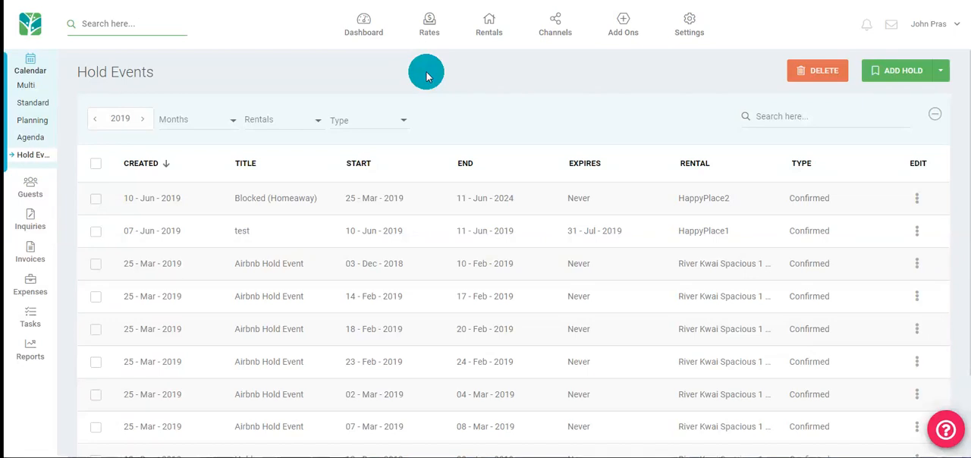
pyautogui.moveTo(561, 79)
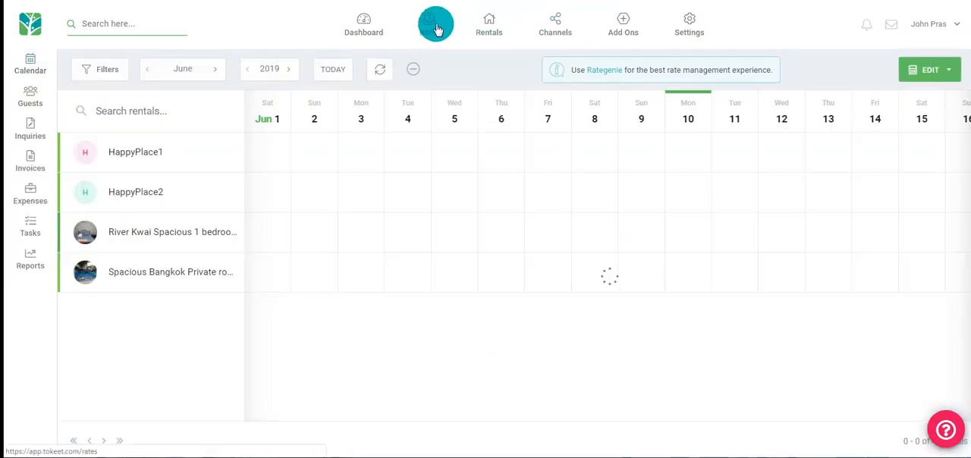
# - From the rates calendar, start adding a standard group rate in Group Rates settings
pyautogui.click(436, 23)
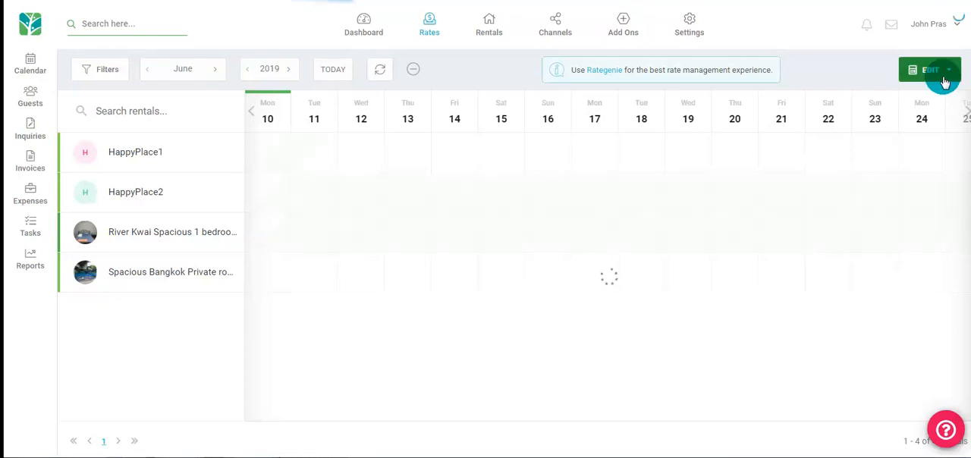
pyautogui.click(947, 69)
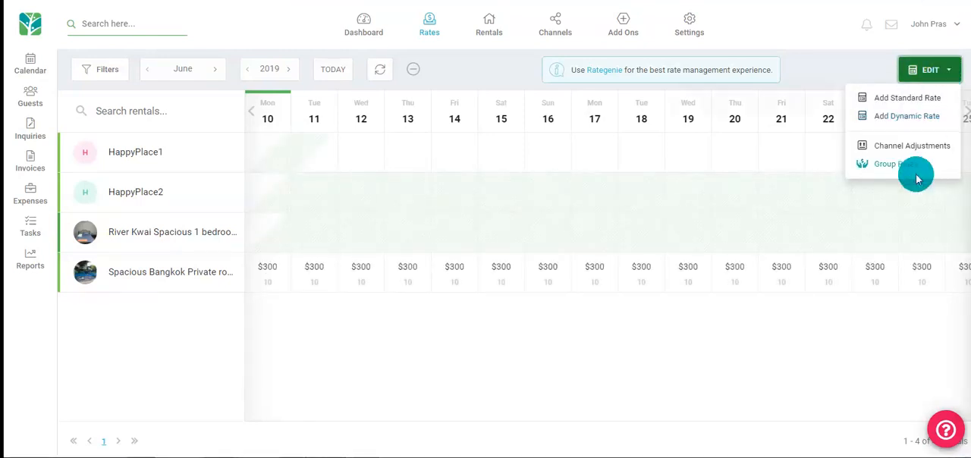
pyautogui.click(884, 164)
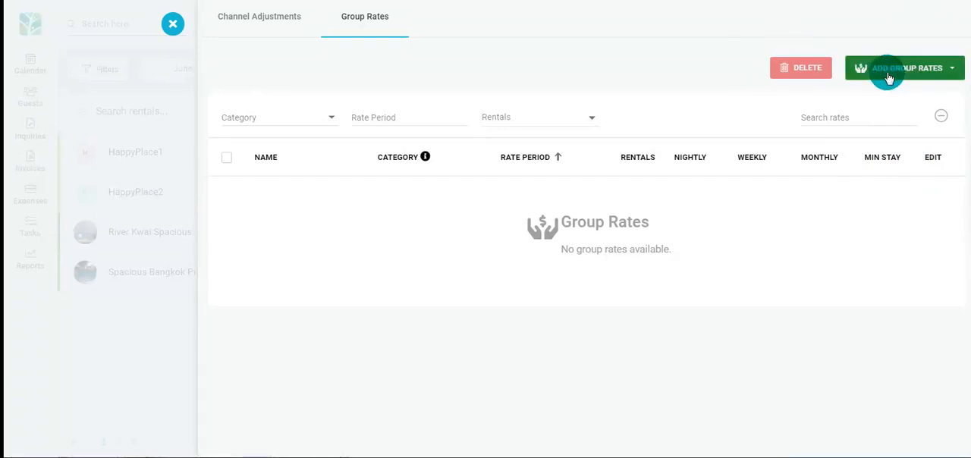
pyautogui.click(904, 68)
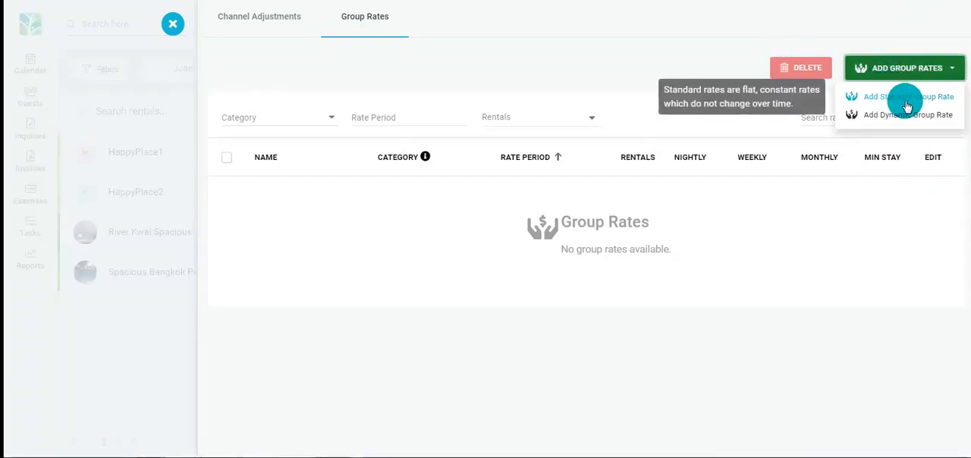
pyautogui.click(899, 96)
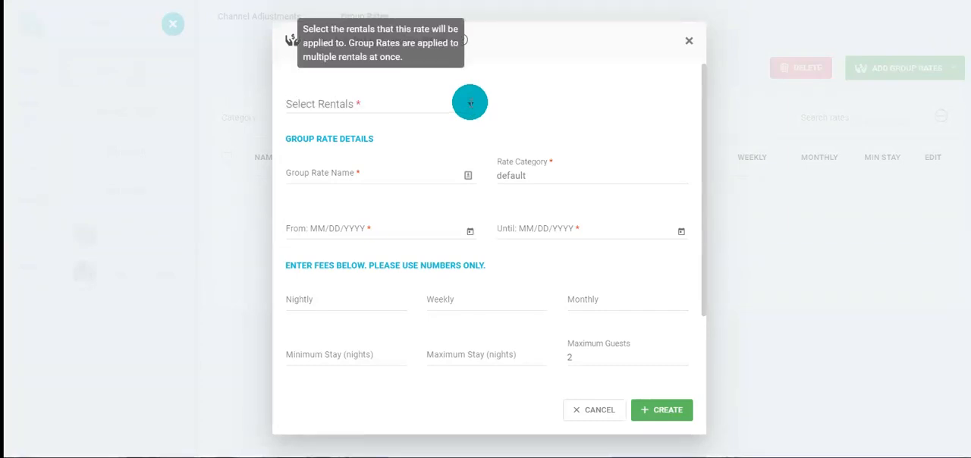
# - Create 'Group Rate' for HappyPlace1 and HappyPlace2, 10 Jun–31 Aug 2019, at 2,000 nightly
pyautogui.click(469, 103)
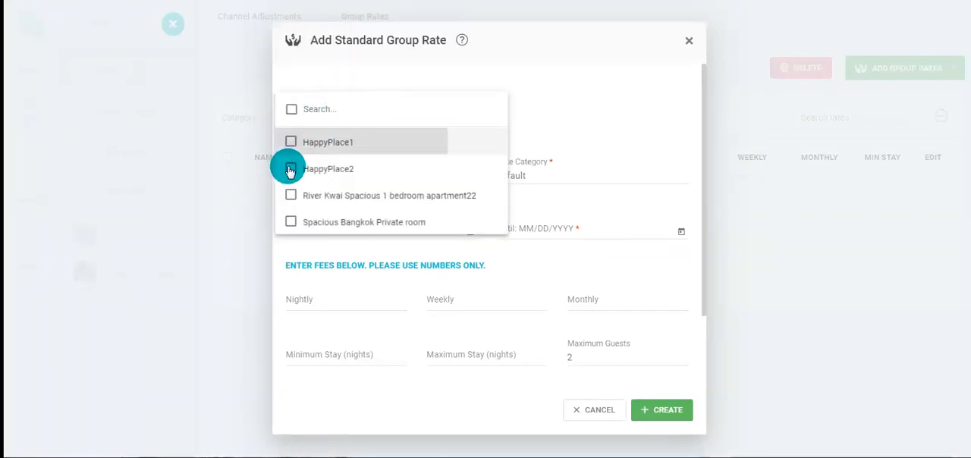
pyautogui.click(290, 168)
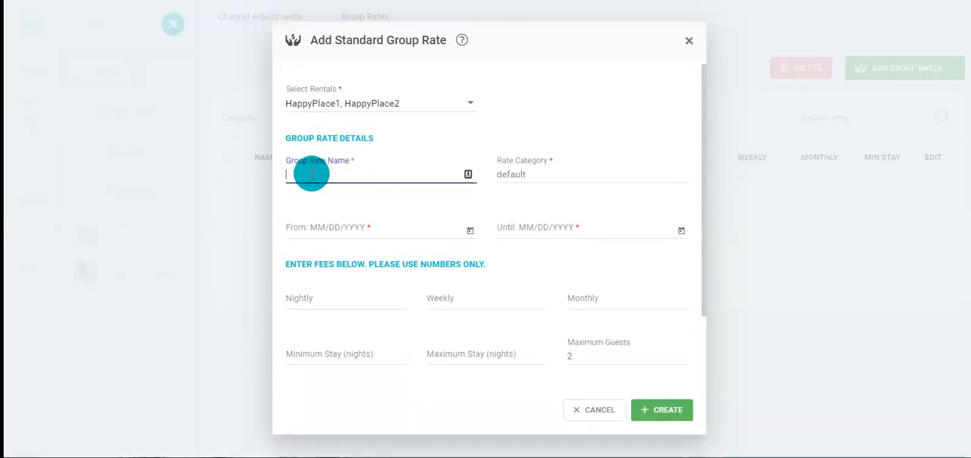
pyautogui.write('Group Rate')
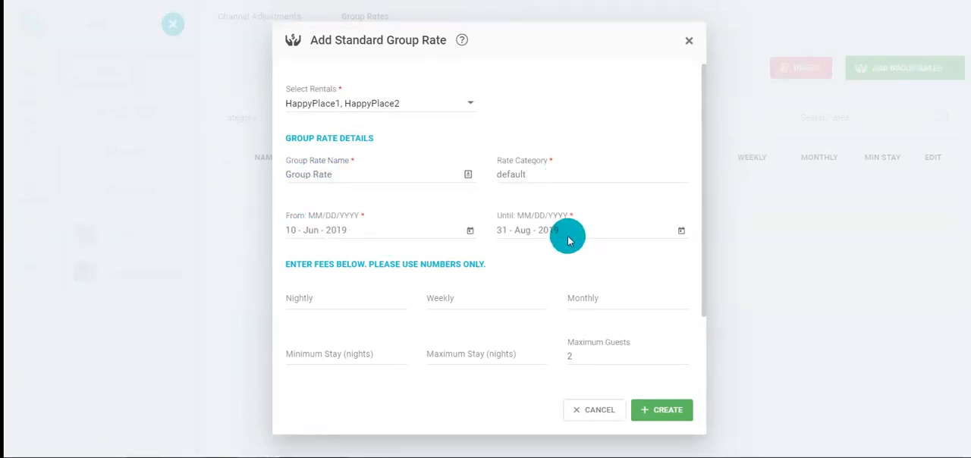
pyautogui.click(346, 297)
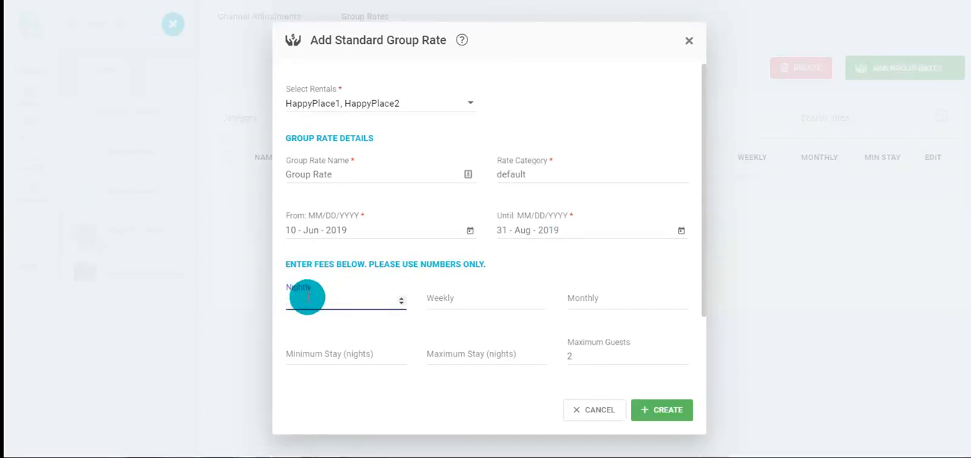
pyautogui.write('2000')
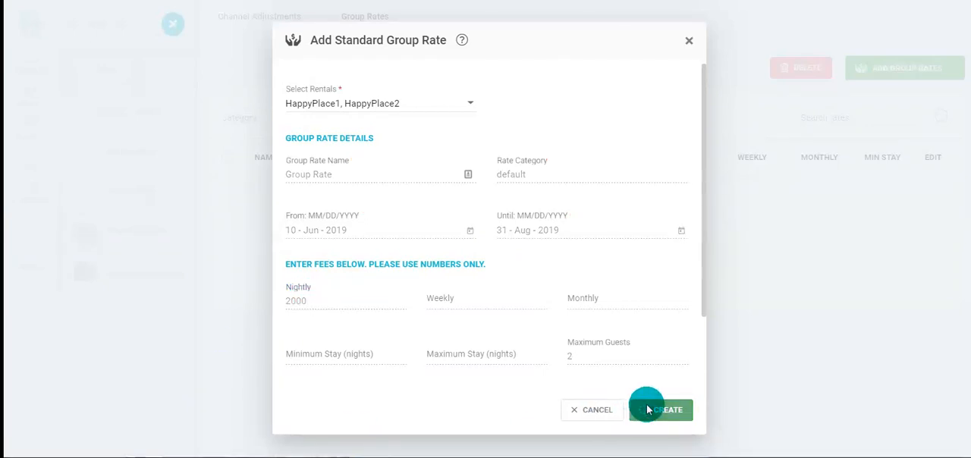
pyautogui.click(659, 410)
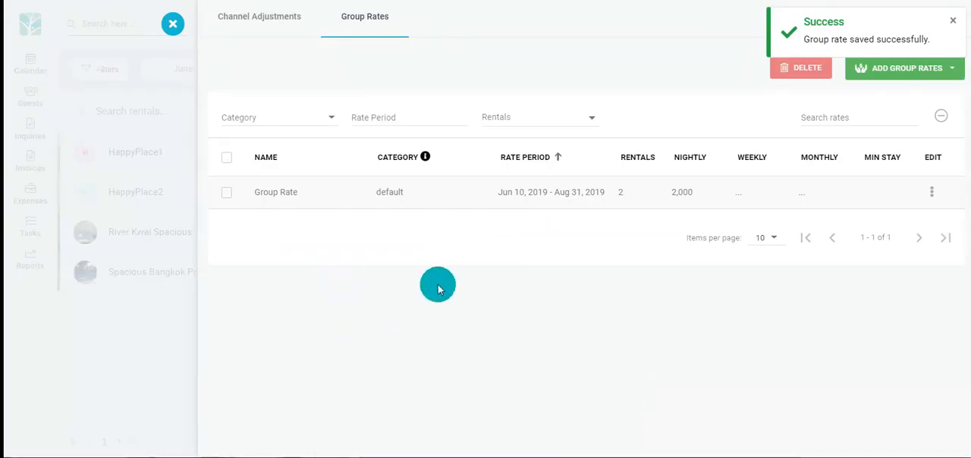
pyautogui.moveTo(527, 232)
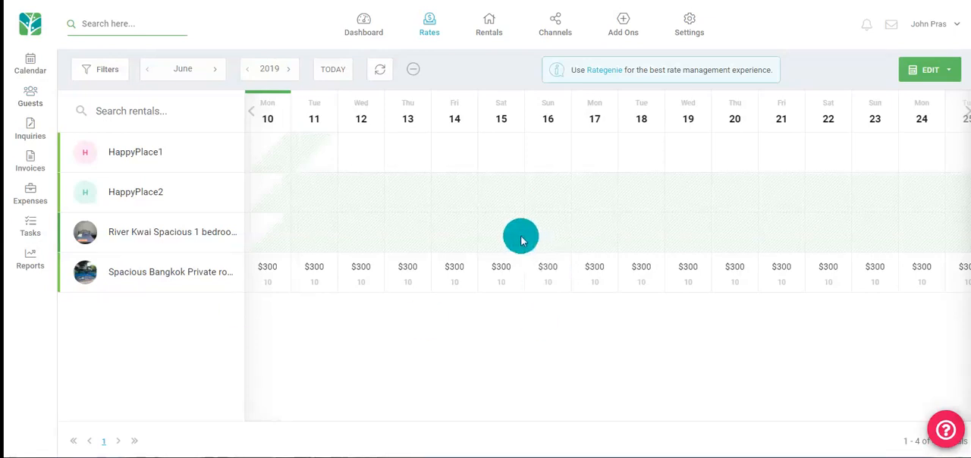
# - Try adding a rate from a calendar date cell, then go to the Channels connections list
pyautogui.click(521, 235)
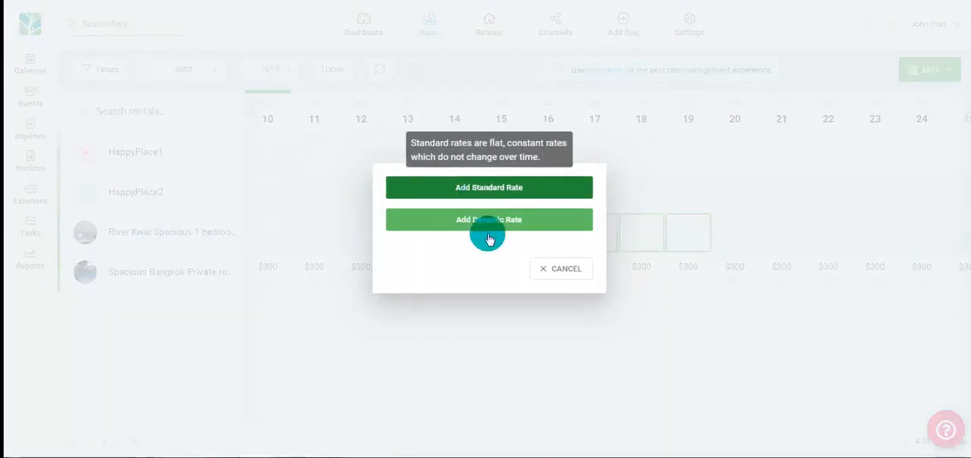
pyautogui.click(555, 23)
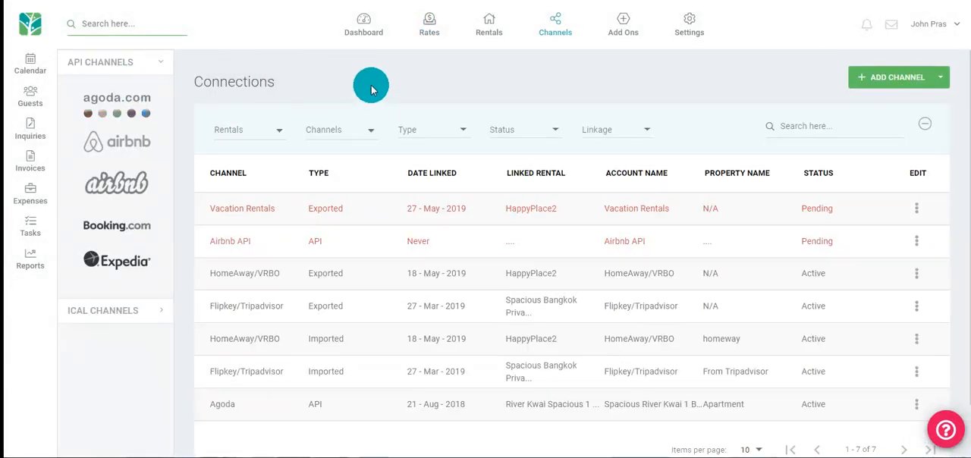
pyautogui.moveTo(339, 60)
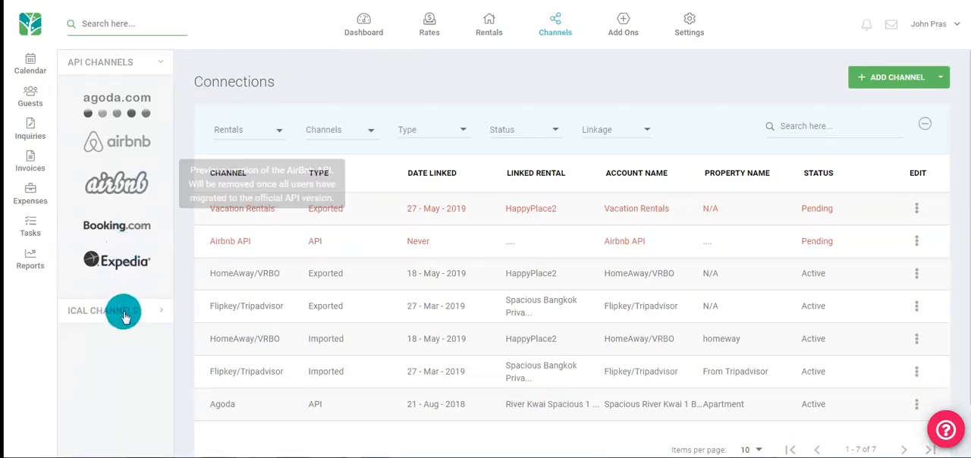
# - Expand the iCal Channels list showing Airbnb, Cleartrip, Ebab, FlipKey, HomeAway and others
pyautogui.click(102, 311)
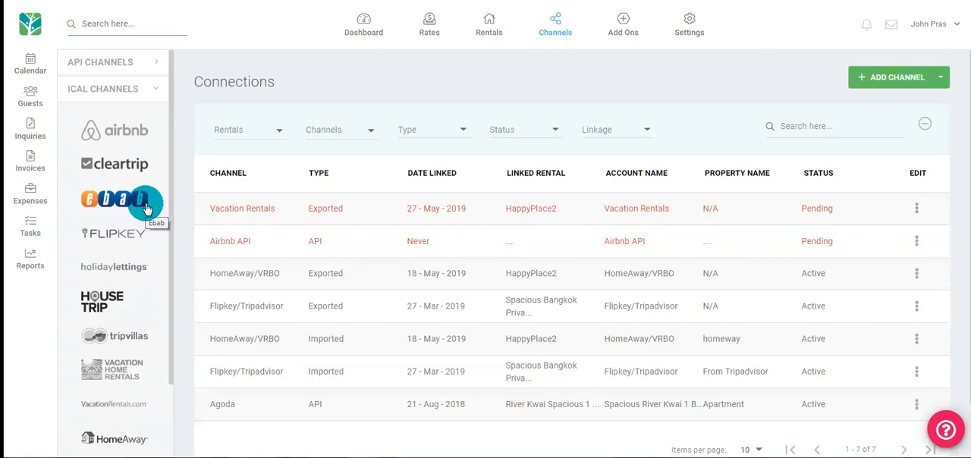
pyautogui.moveTo(806, 37)
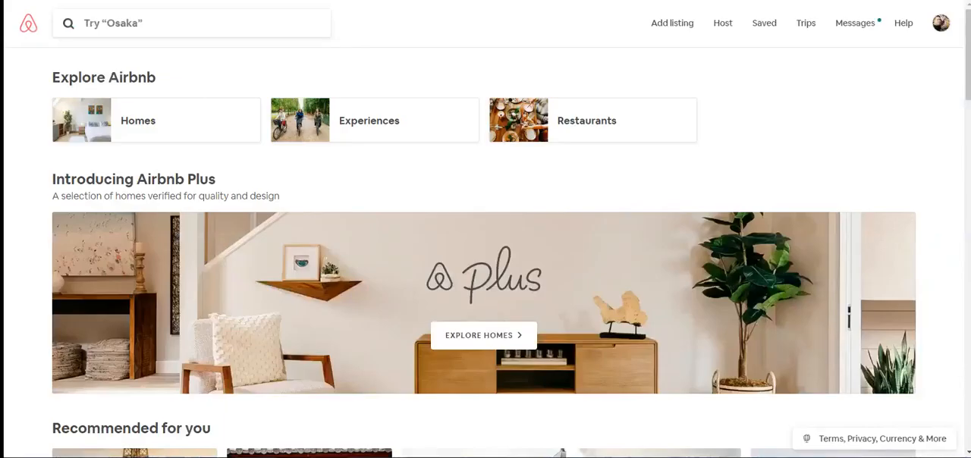
pyautogui.moveTo(812, 195)
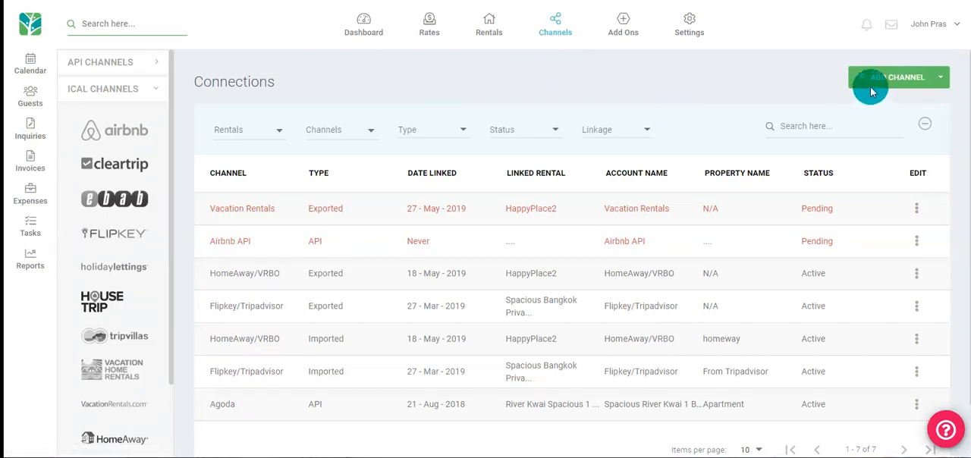
# - Add a new channel, choose Airbnb API (NEW), and launch its connection wizard
pyautogui.click(897, 76)
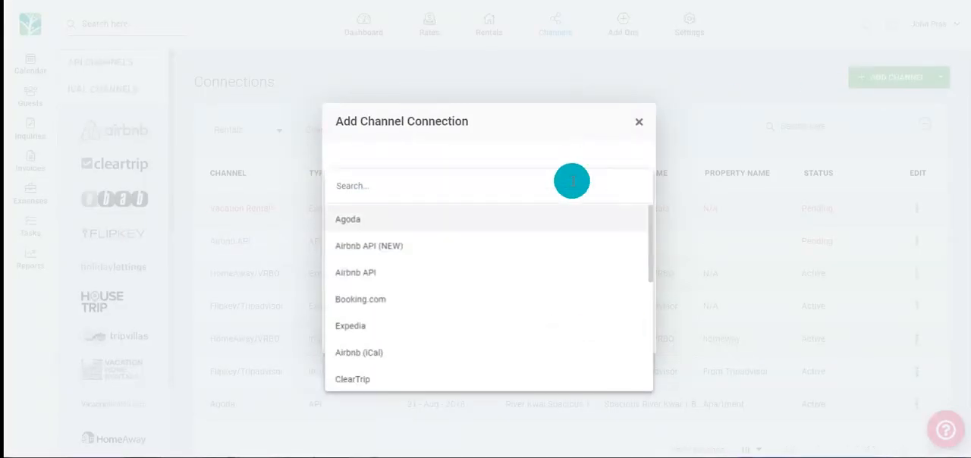
pyautogui.click(368, 246)
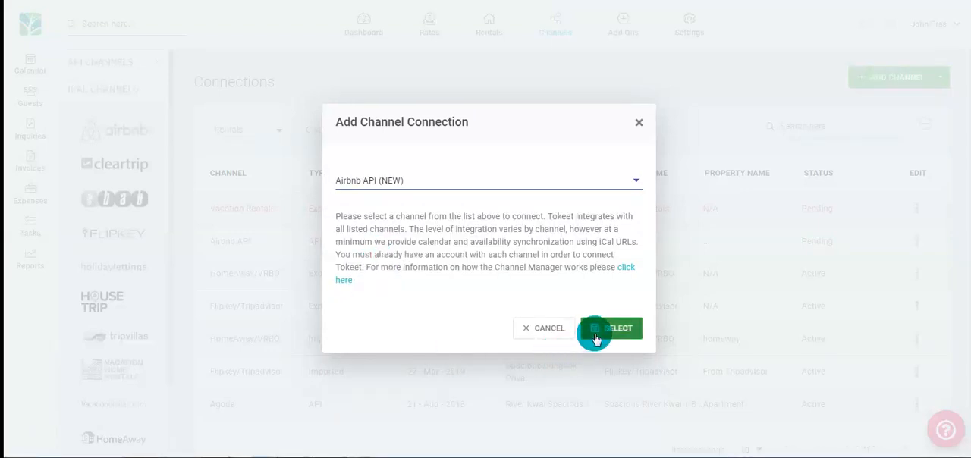
pyautogui.click(618, 327)
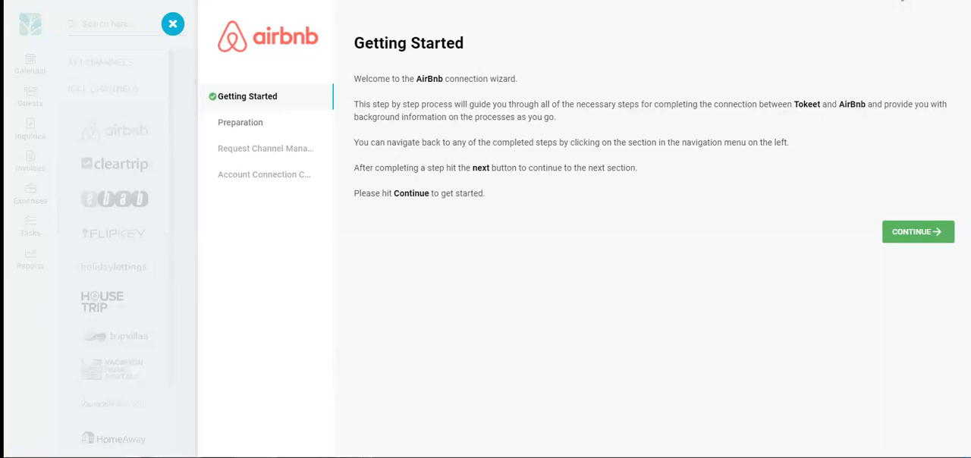
# - Continue past the linked calendars, pricing, review, rental import and co-host notes
pyautogui.click(917, 231)
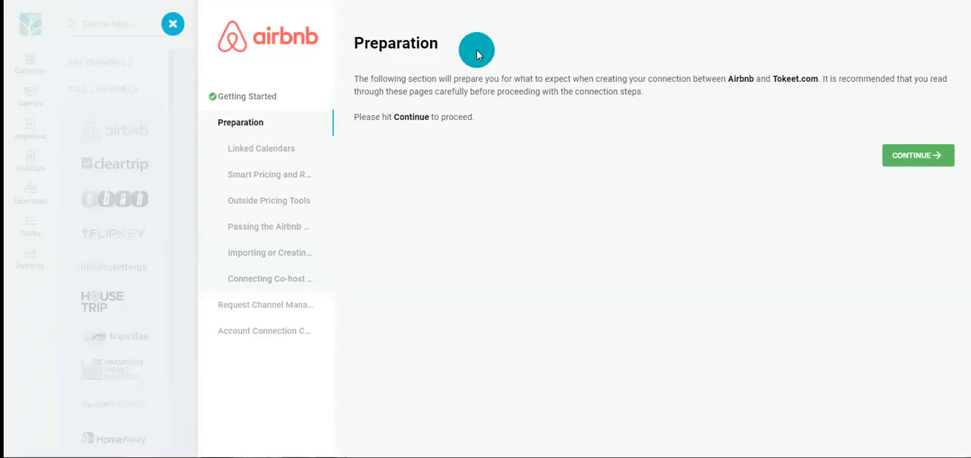
pyautogui.click(917, 154)
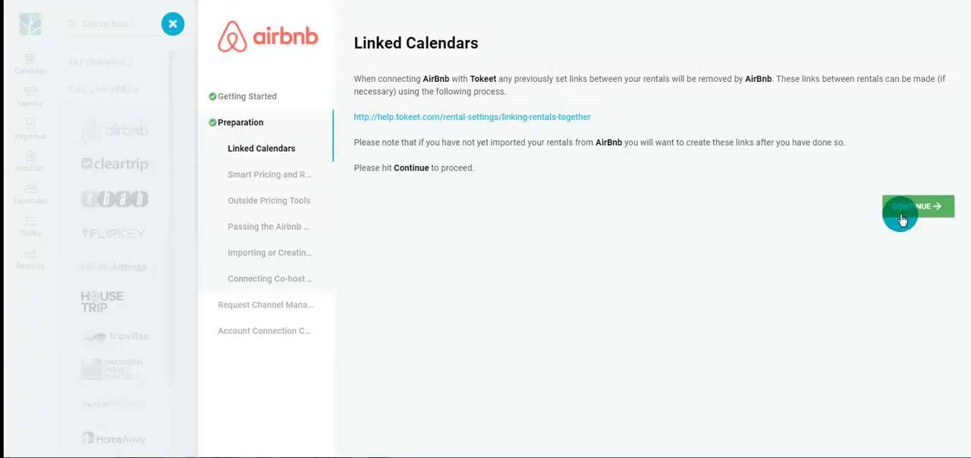
pyautogui.click(917, 206)
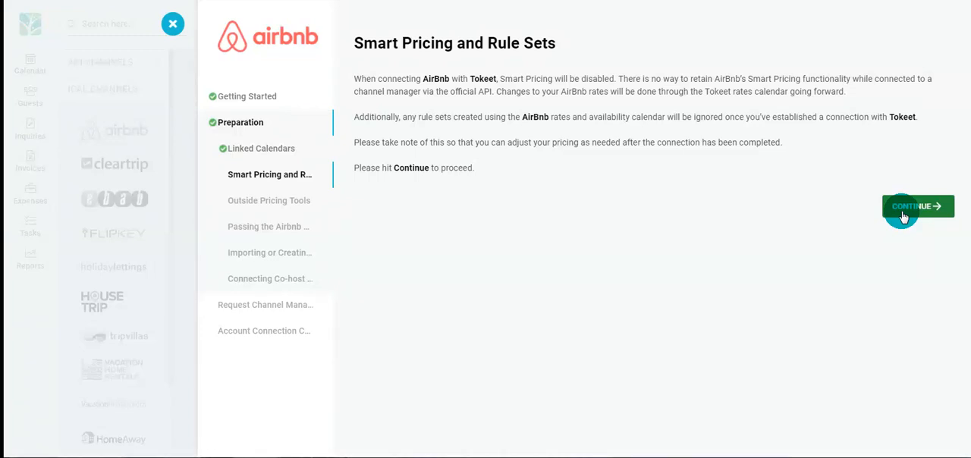
pyautogui.click(918, 206)
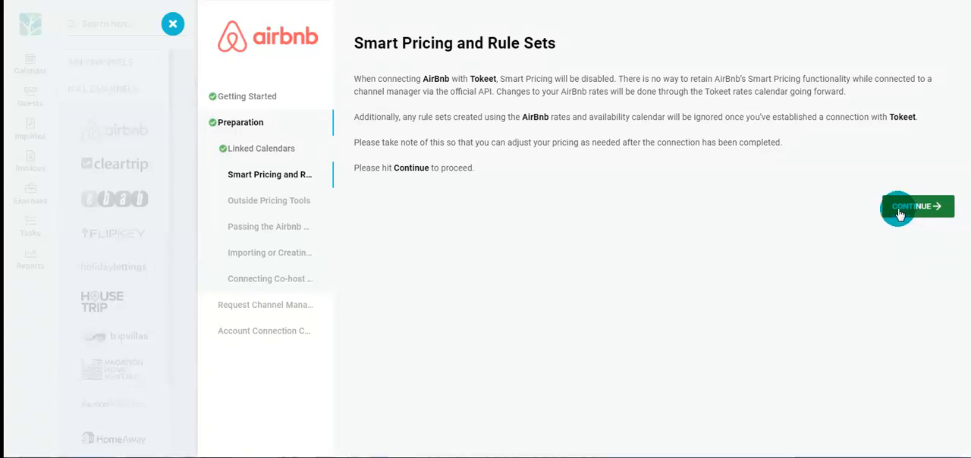
pyautogui.click(917, 206)
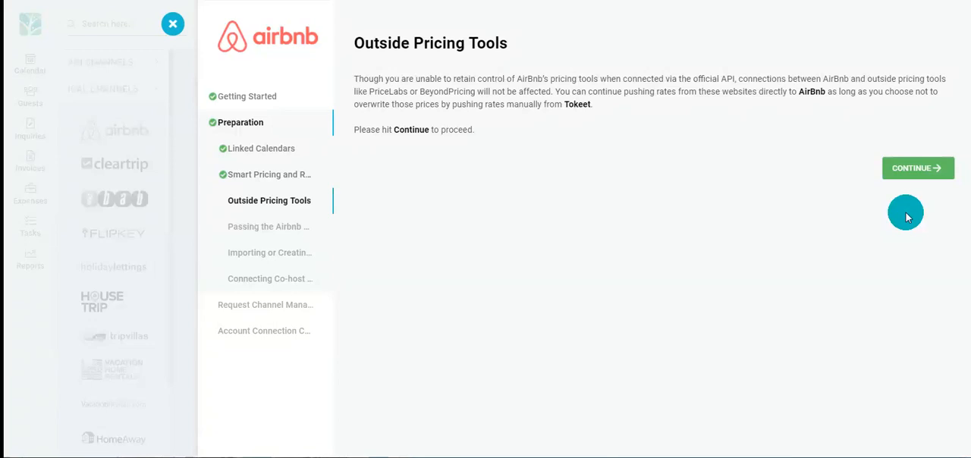
pyautogui.moveTo(901, 216)
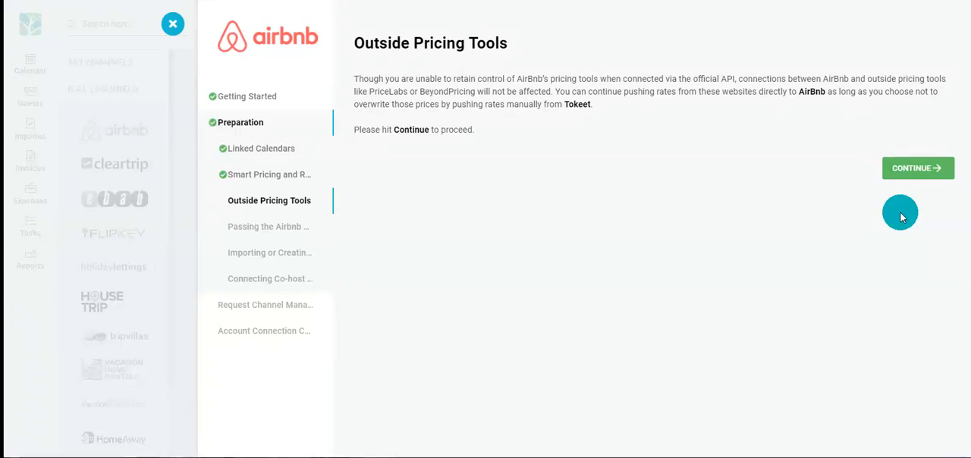
pyautogui.click(918, 168)
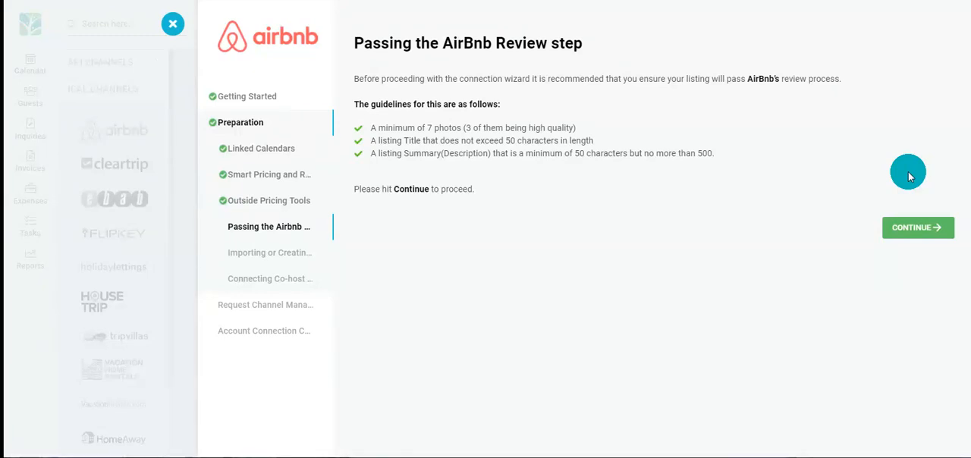
pyautogui.click(918, 227)
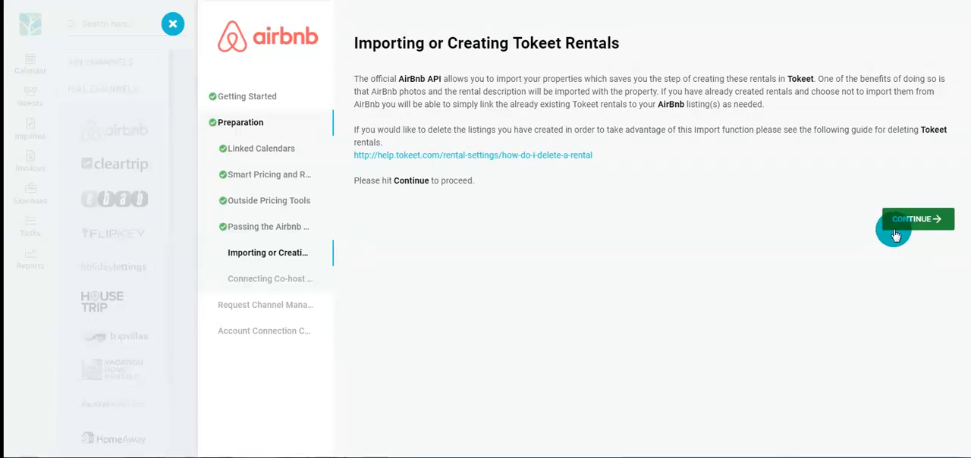
pyautogui.click(916, 218)
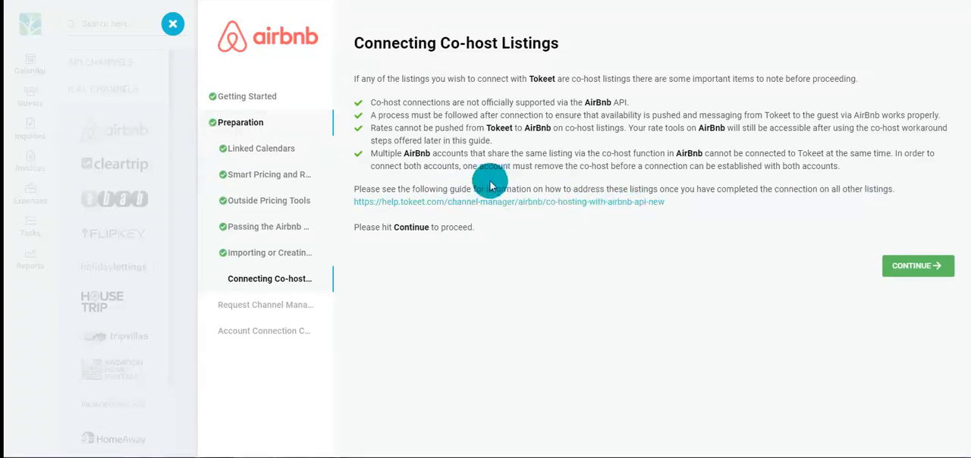
pyautogui.click(917, 265)
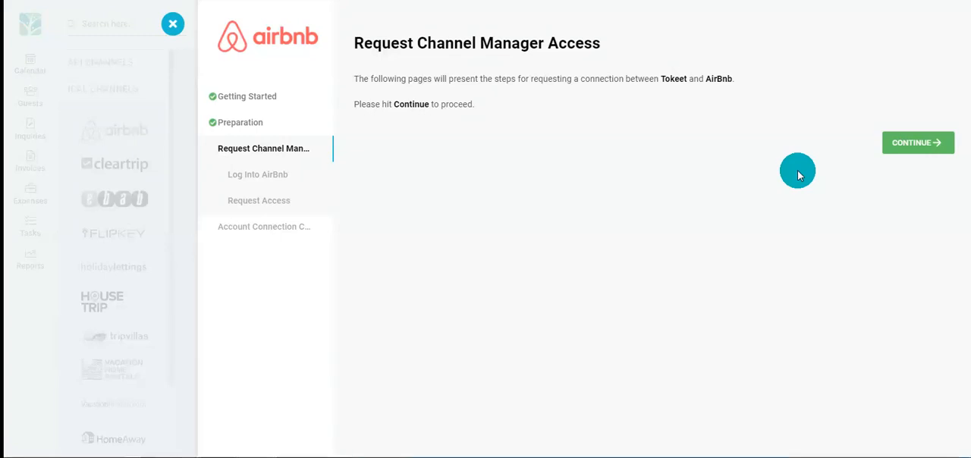
pyautogui.moveTo(616, 154)
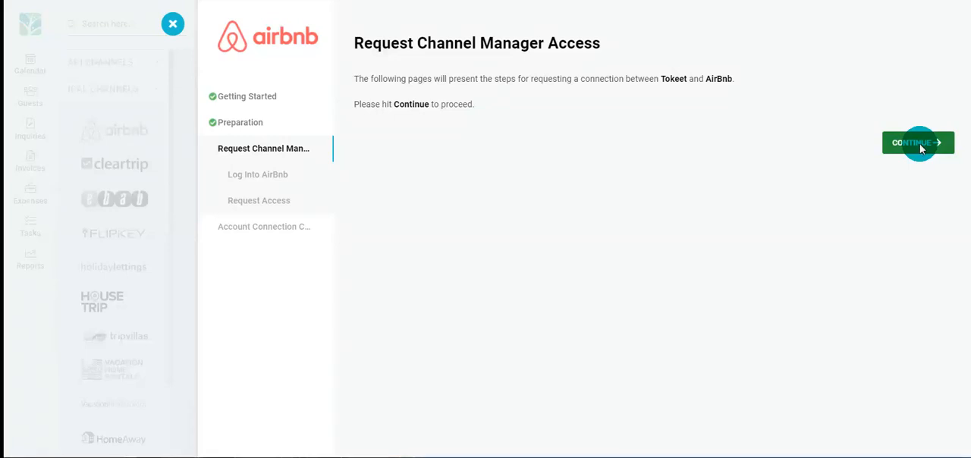
# - Add the logged-in Airbnb account, dismiss the success popup, and finish the wizard
pyautogui.click(917, 143)
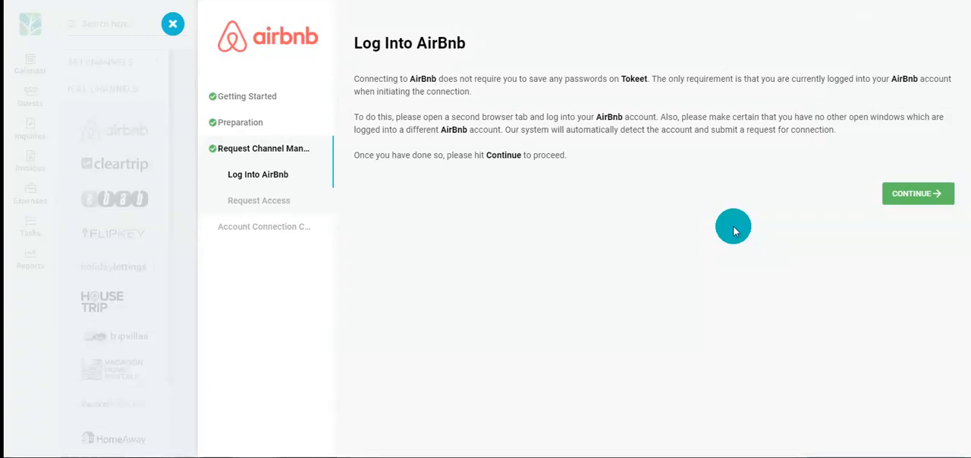
pyautogui.click(917, 193)
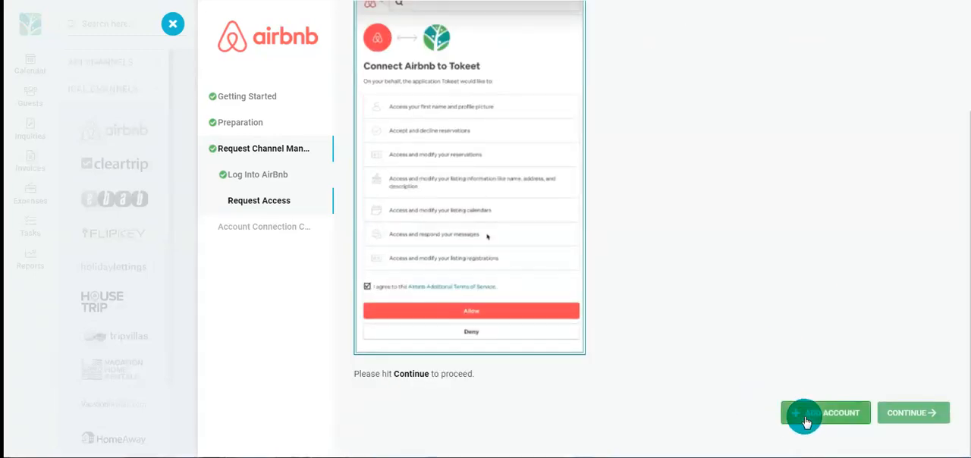
pyautogui.click(471, 311)
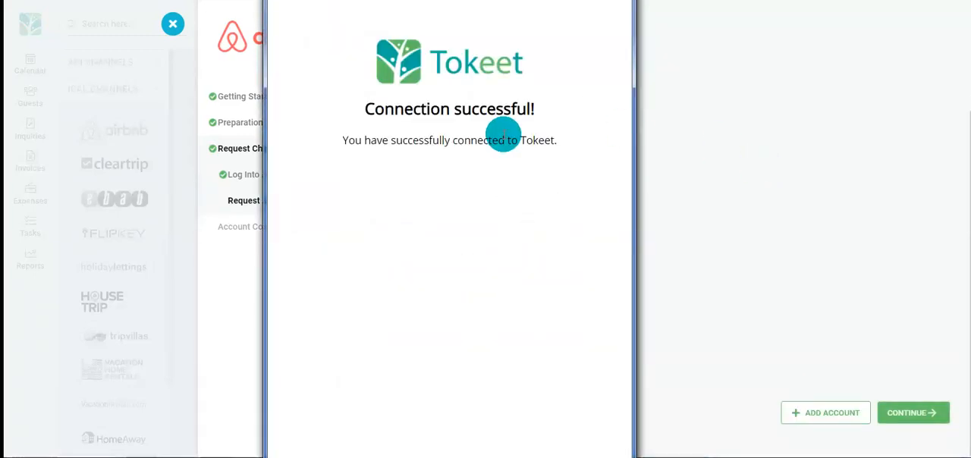
pyautogui.click(912, 413)
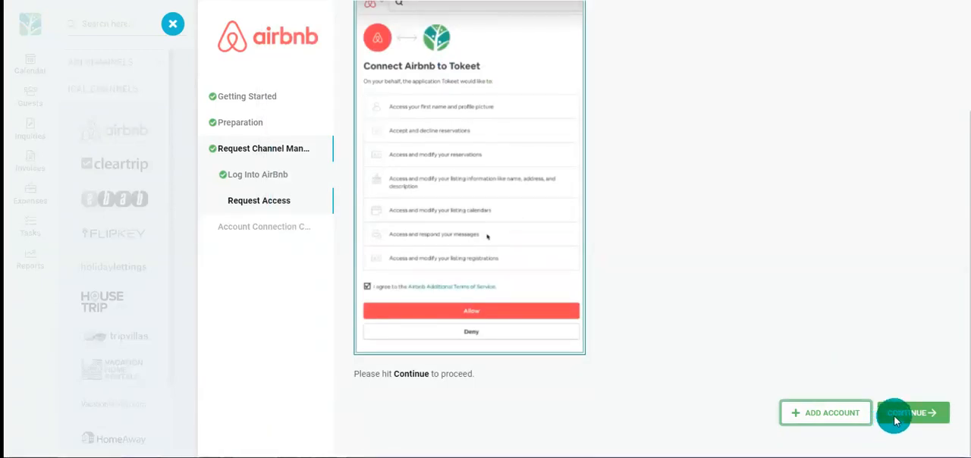
pyautogui.click(910, 412)
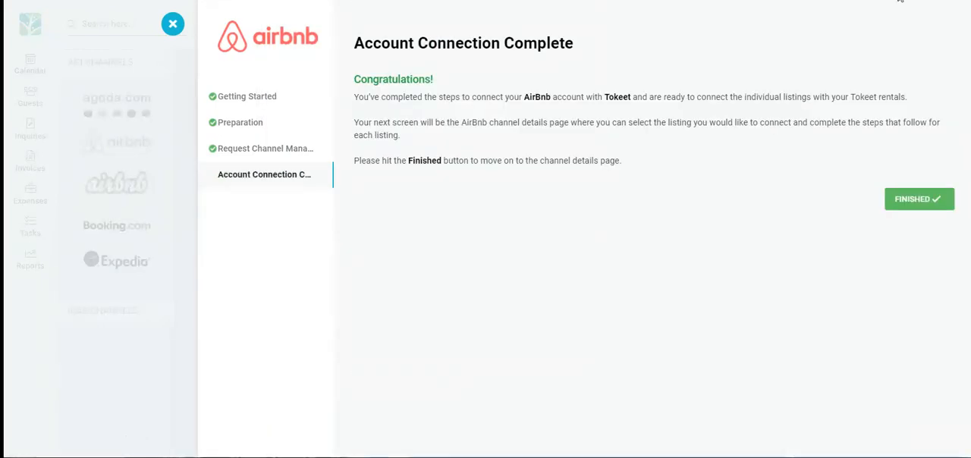
pyautogui.click(918, 199)
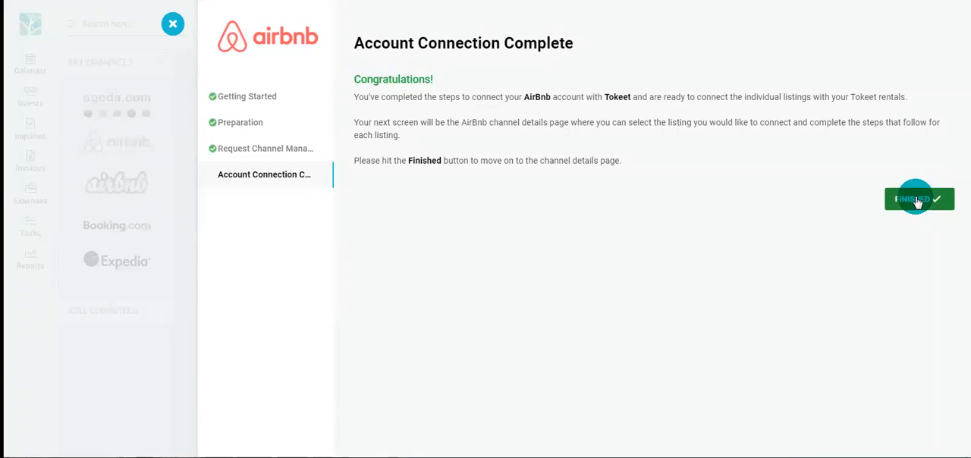
pyautogui.click(918, 198)
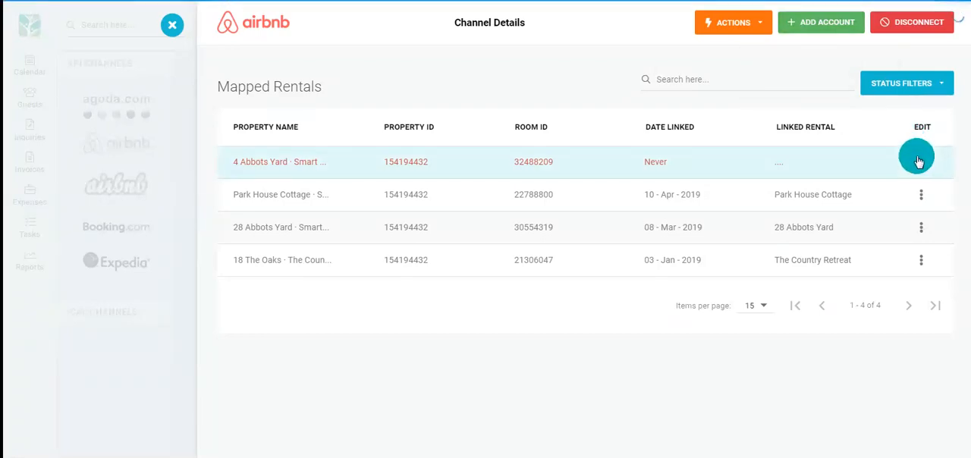
pyautogui.click(916, 157)
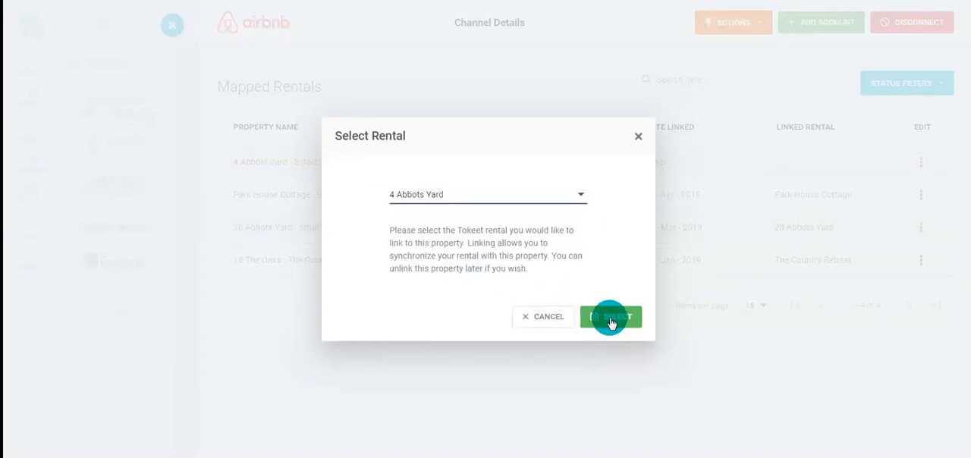
pyautogui.click(611, 316)
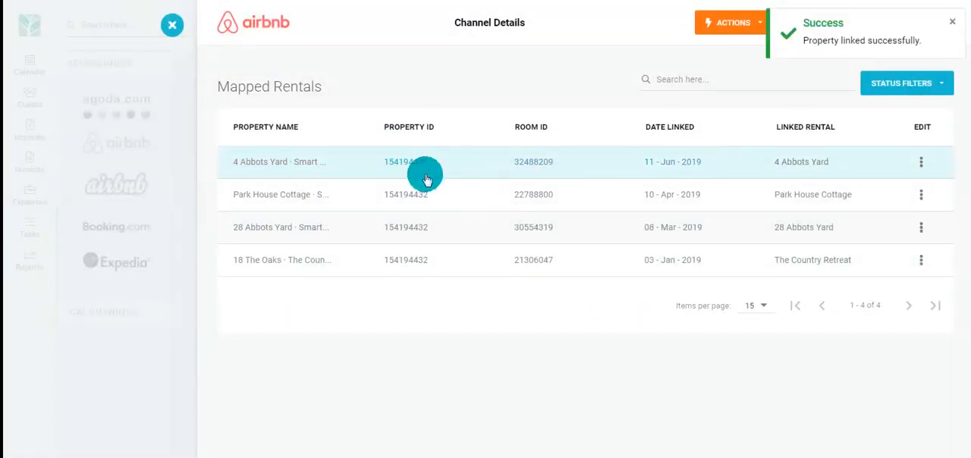
pyautogui.moveTo(801, 162)
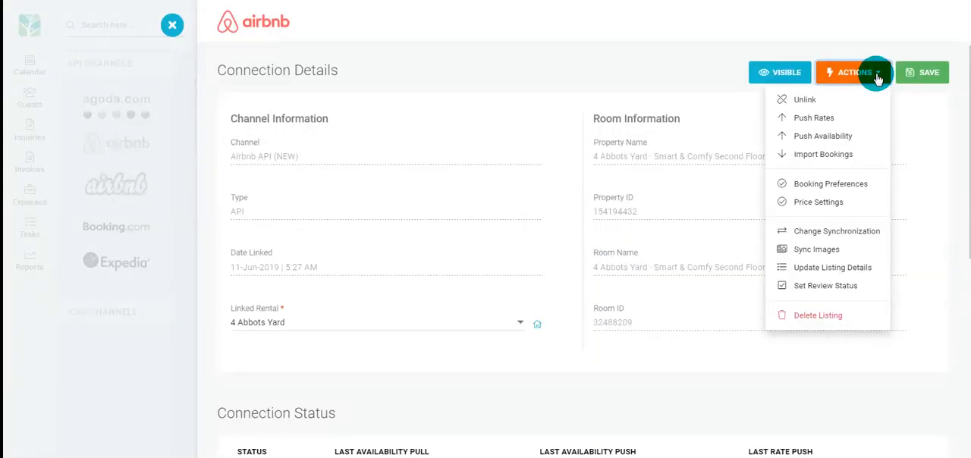
pyautogui.moveTo(834, 114)
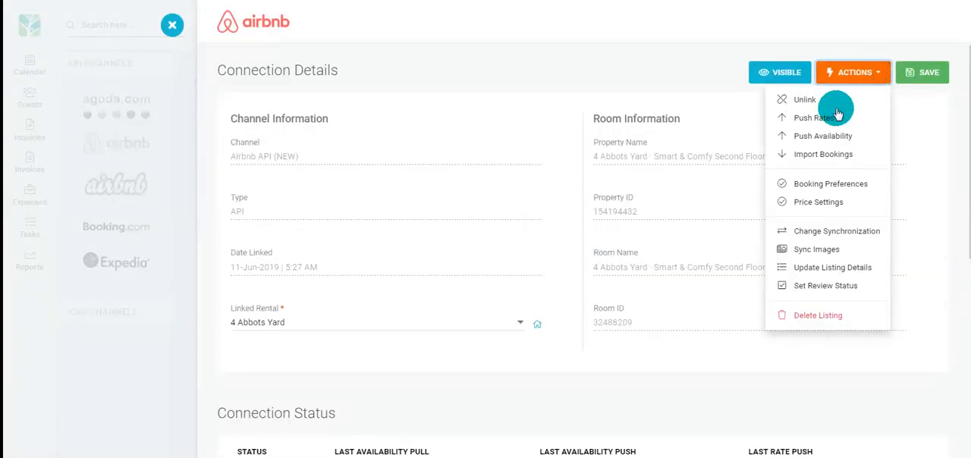
pyautogui.moveTo(812, 159)
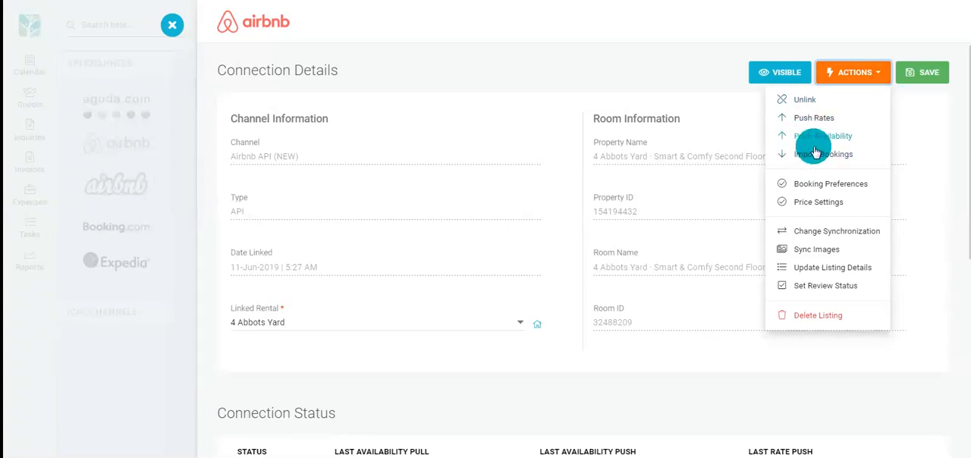
# - Import the 4 Abbots Yard listing's bookings, then push rates using the Airbnb rate category
pyautogui.click(830, 153)
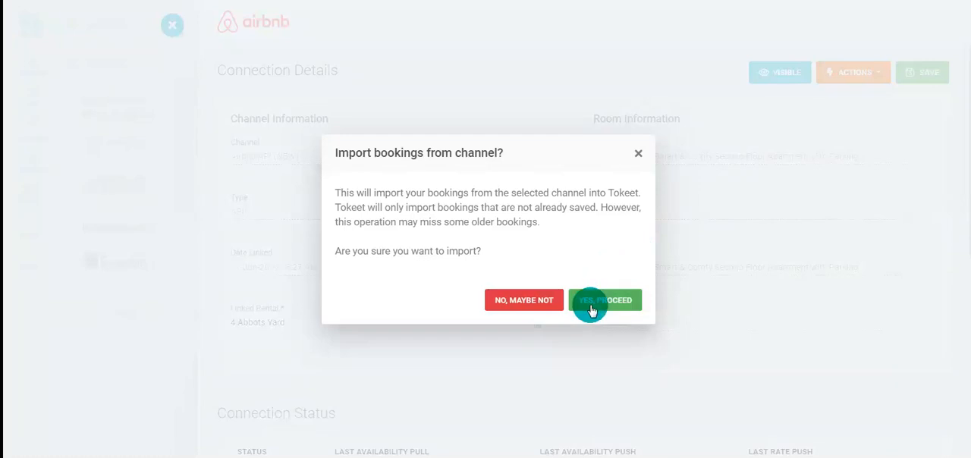
pyautogui.click(605, 300)
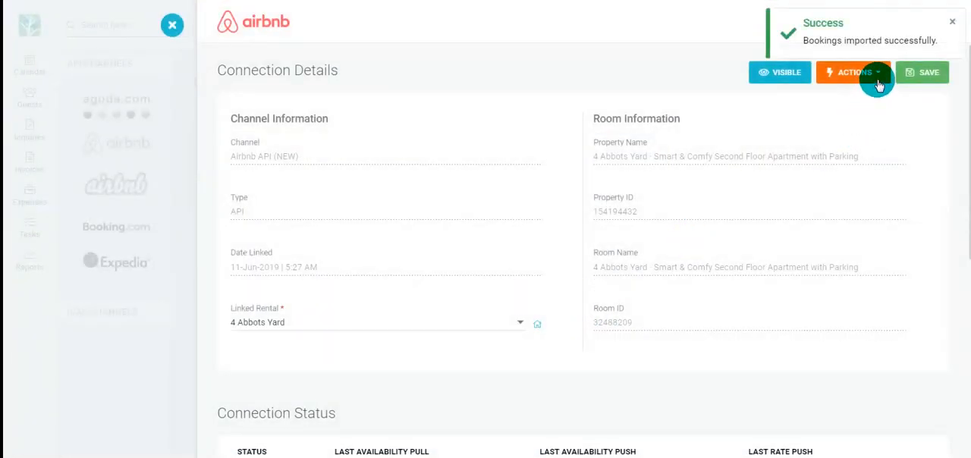
pyautogui.click(853, 72)
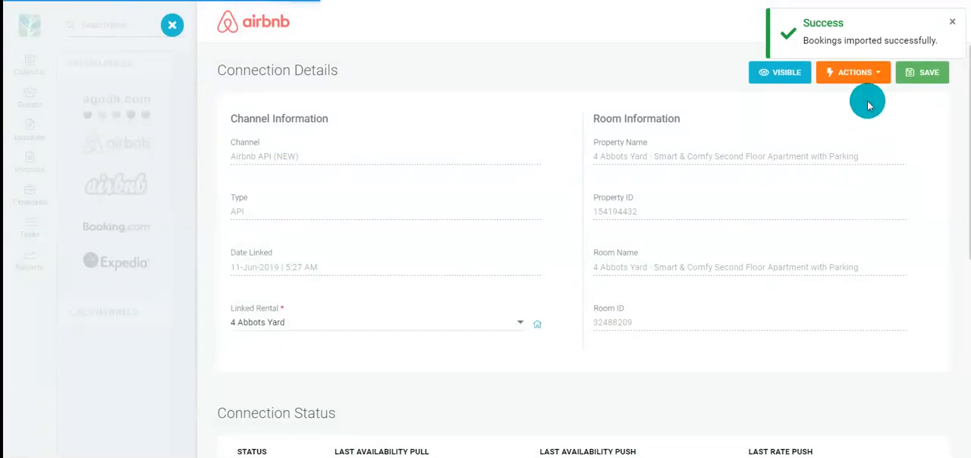
pyautogui.click(853, 72)
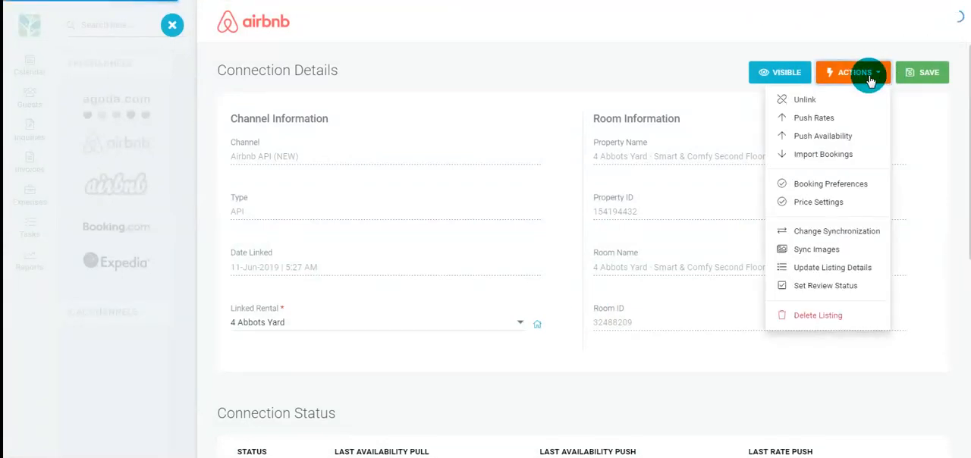
pyautogui.click(813, 117)
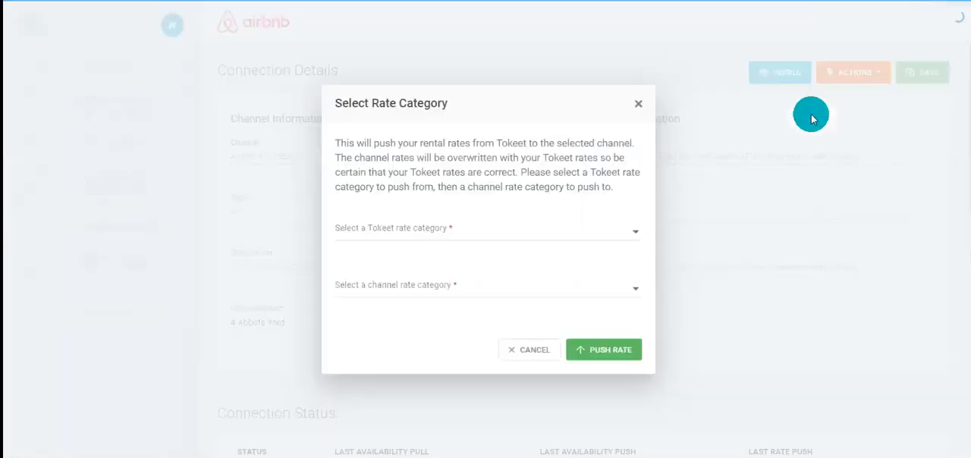
pyautogui.click(488, 231)
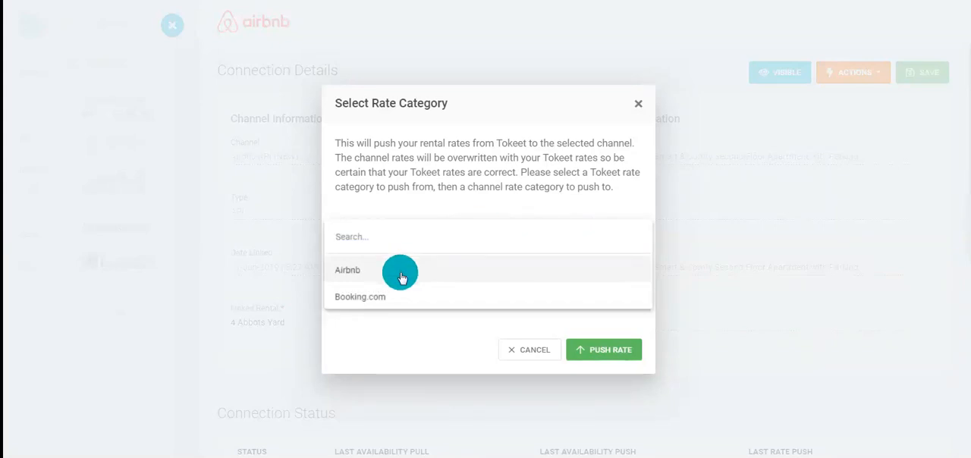
pyautogui.click(346, 270)
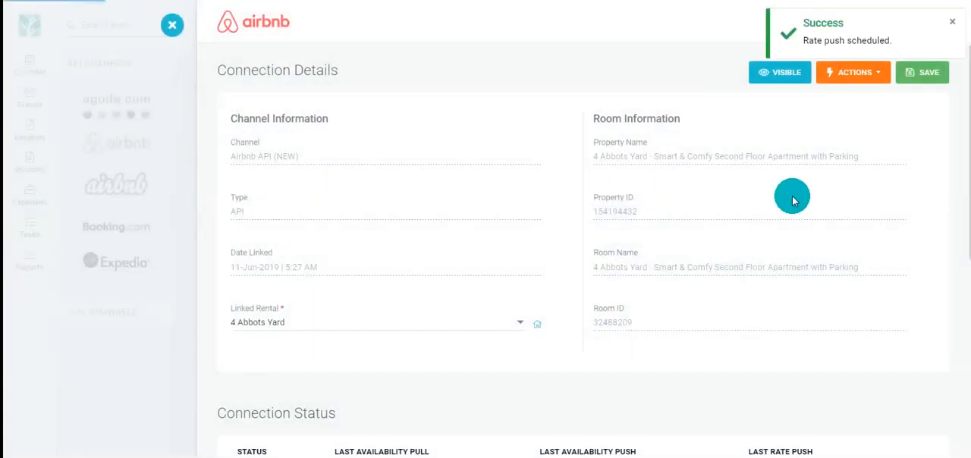
pyautogui.moveTo(864, 184)
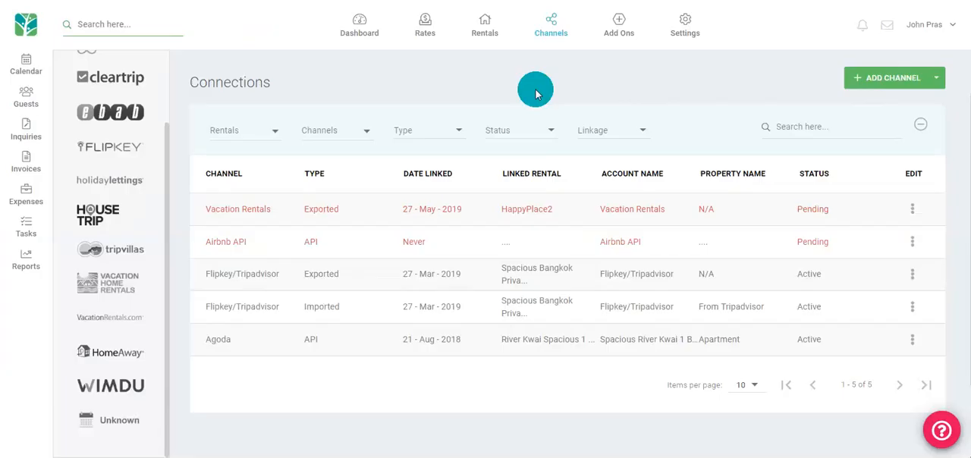
pyautogui.moveTo(922, 175)
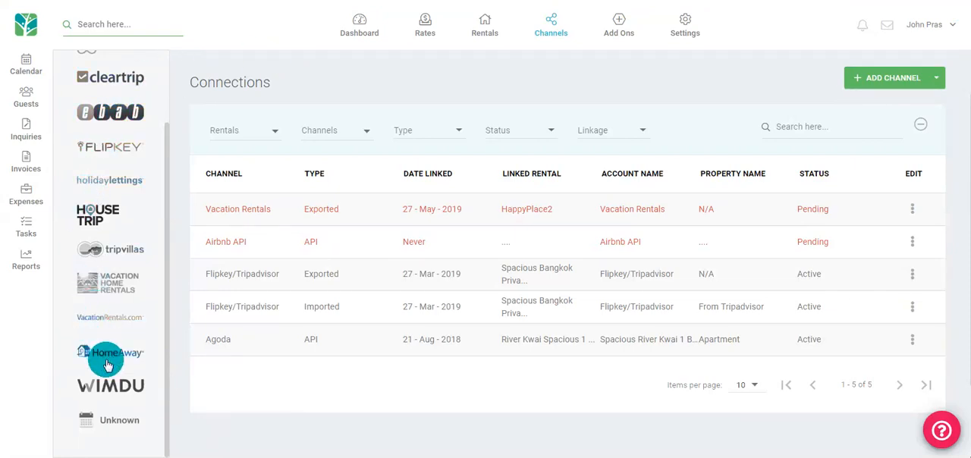
pyautogui.moveTo(107, 353)
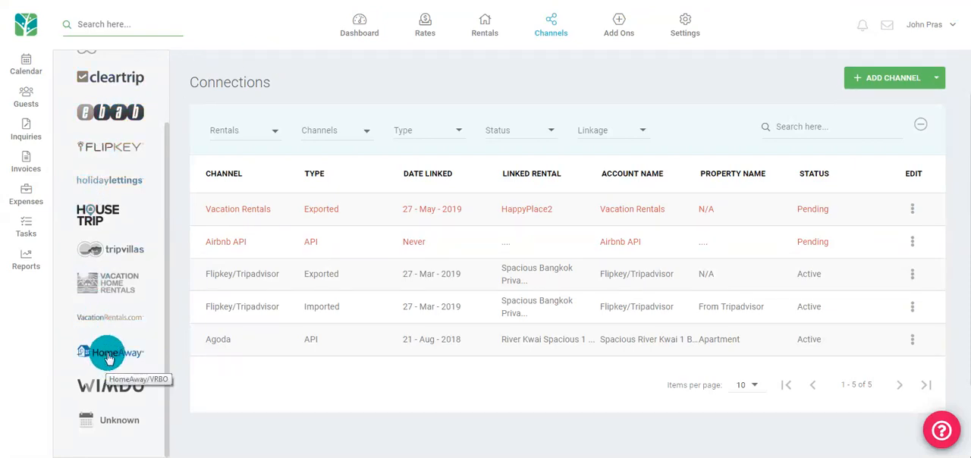
# - Export a HomeAway iCal calendar for Spacious Bangkok Private room and copy its URL
pyautogui.click(109, 351)
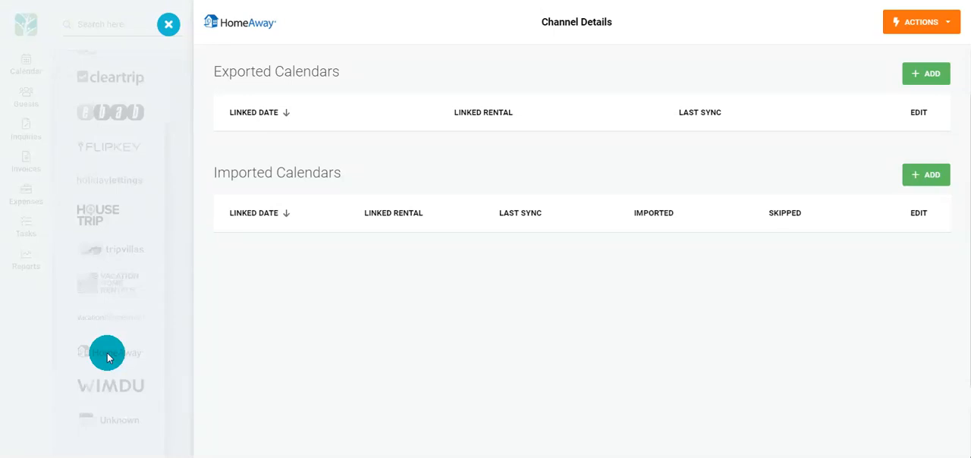
pyautogui.moveTo(487, 62)
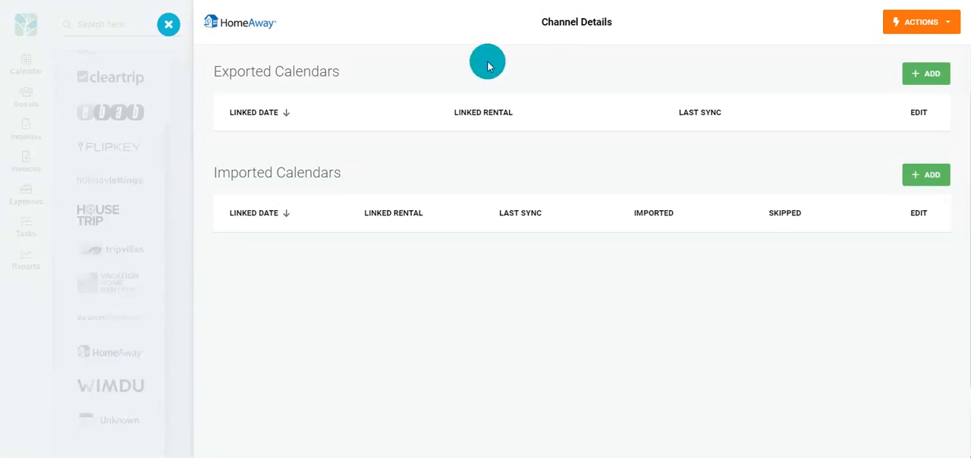
pyautogui.moveTo(925, 73)
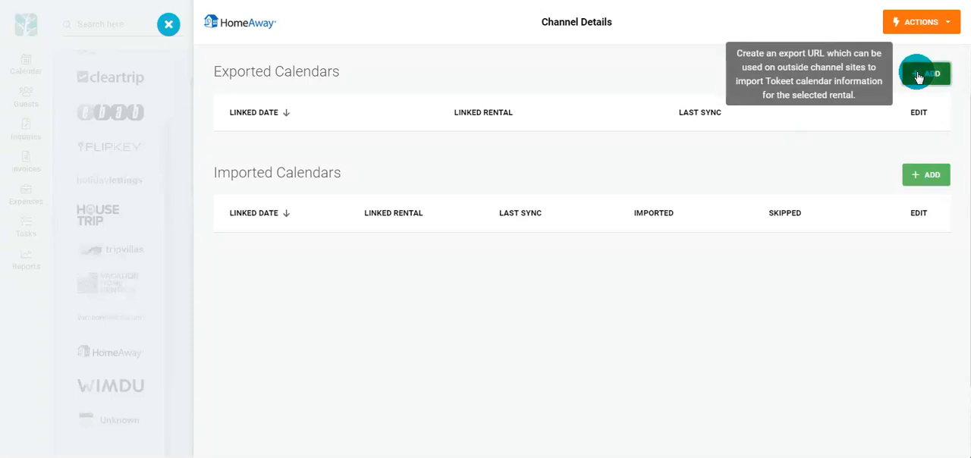
pyautogui.click(925, 74)
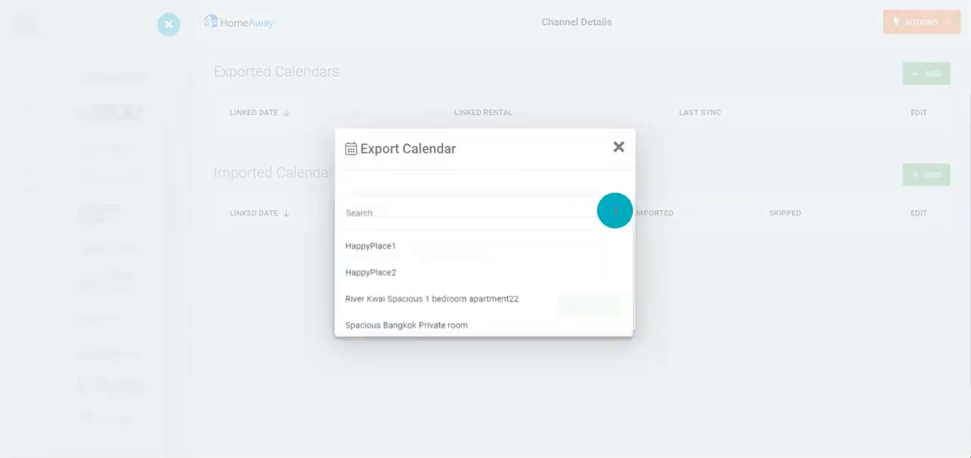
pyautogui.click(406, 325)
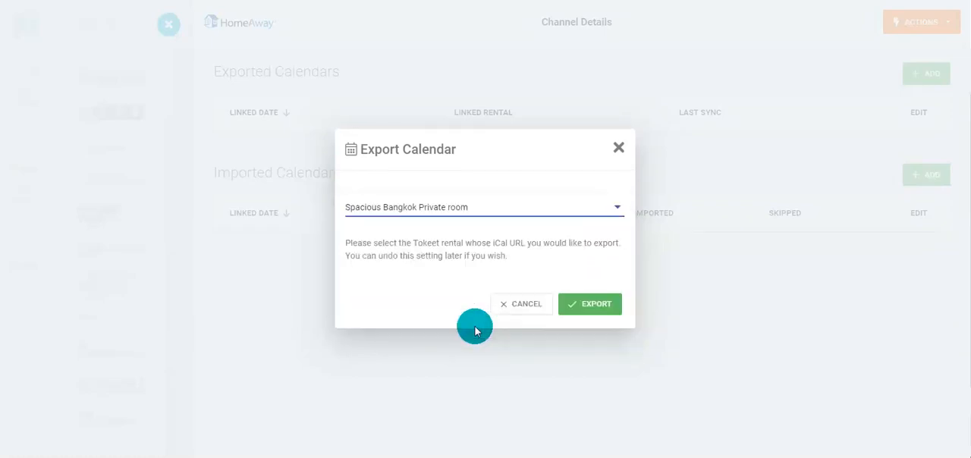
pyautogui.click(590, 303)
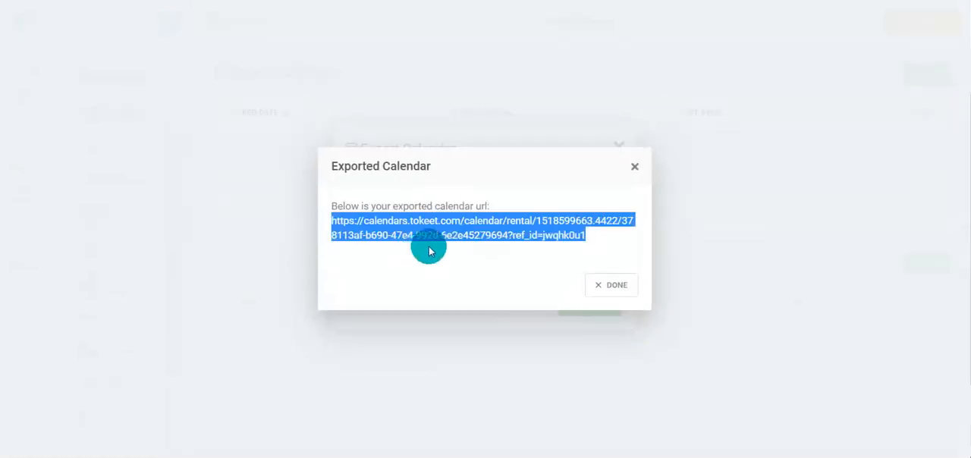
pyautogui.moveTo(499, 315)
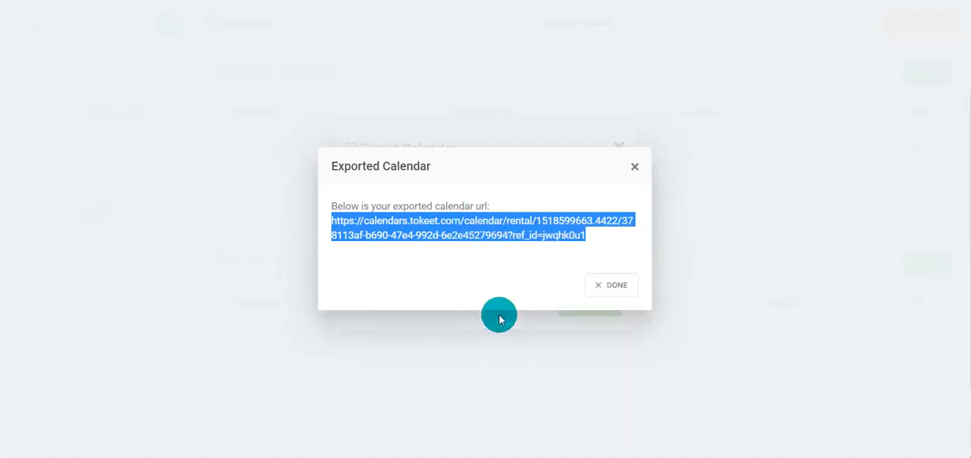
pyautogui.click(612, 285)
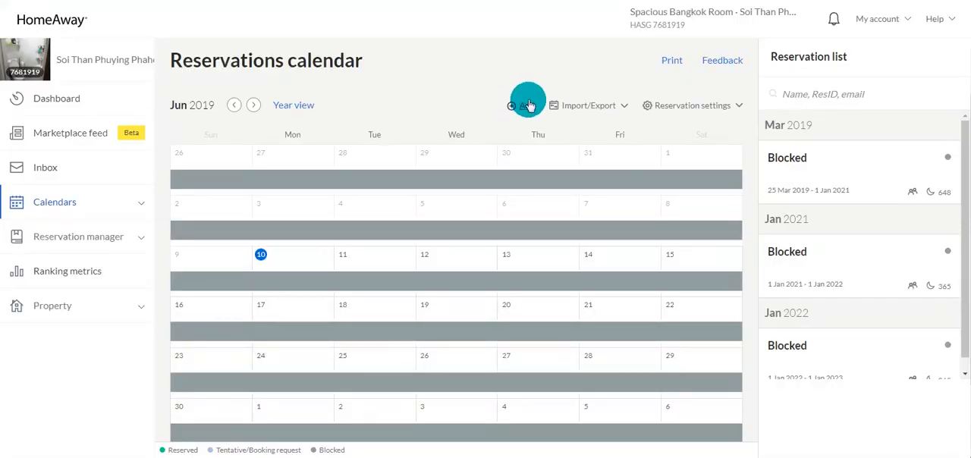
pyautogui.moveTo(616, 107)
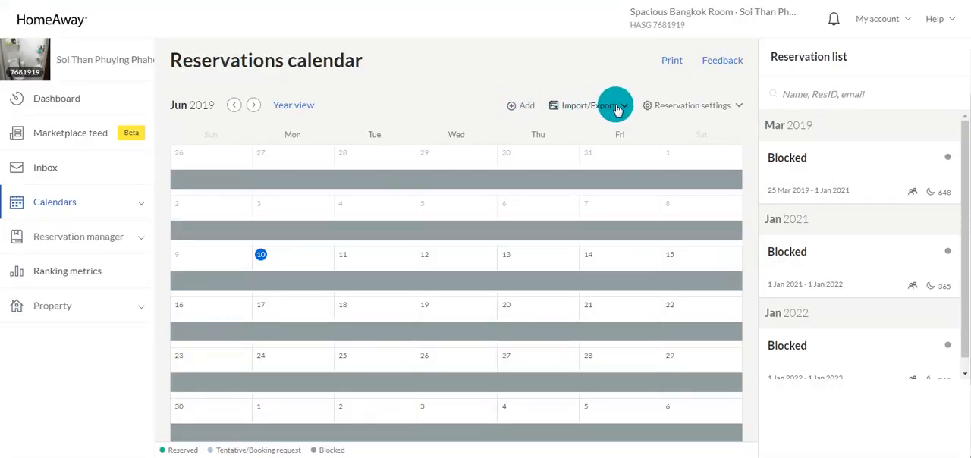
# - Import the Tokeet iCal URL into HomeAway as 'From Tokeet', keeping Block dates
pyautogui.click(588, 106)
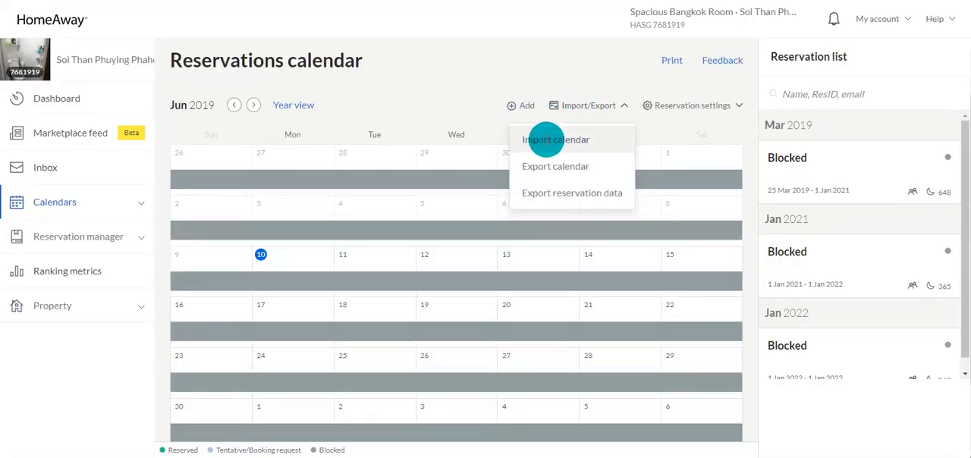
pyautogui.click(555, 140)
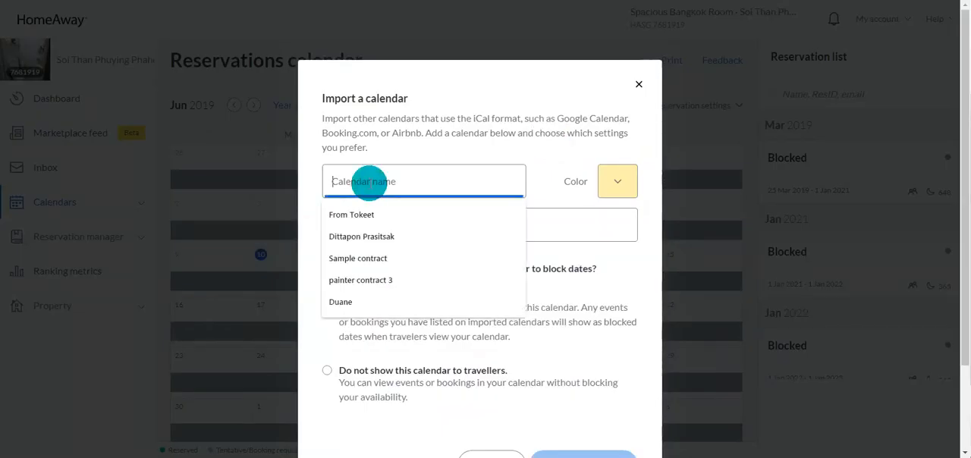
pyautogui.click(351, 214)
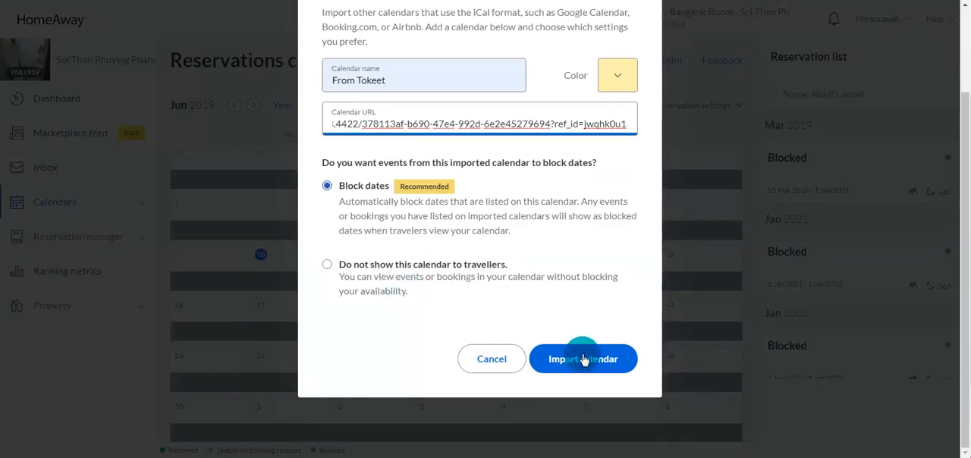
pyautogui.click(584, 358)
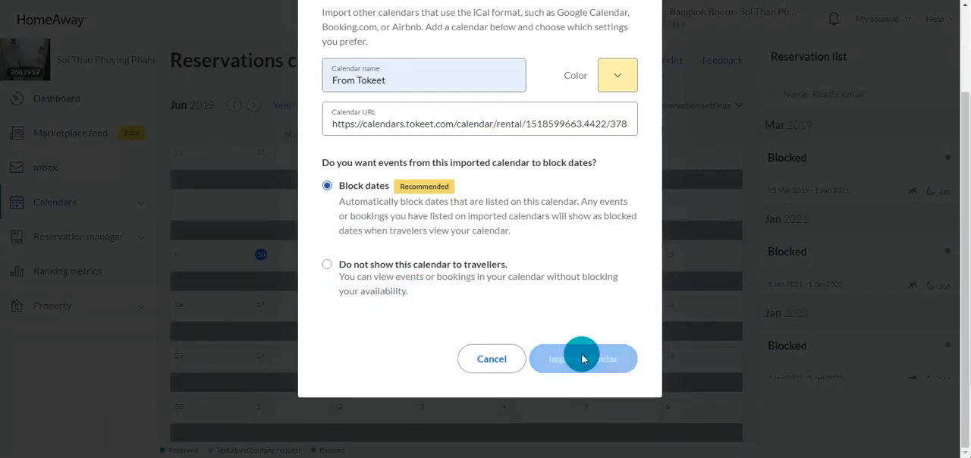
pyautogui.click(583, 358)
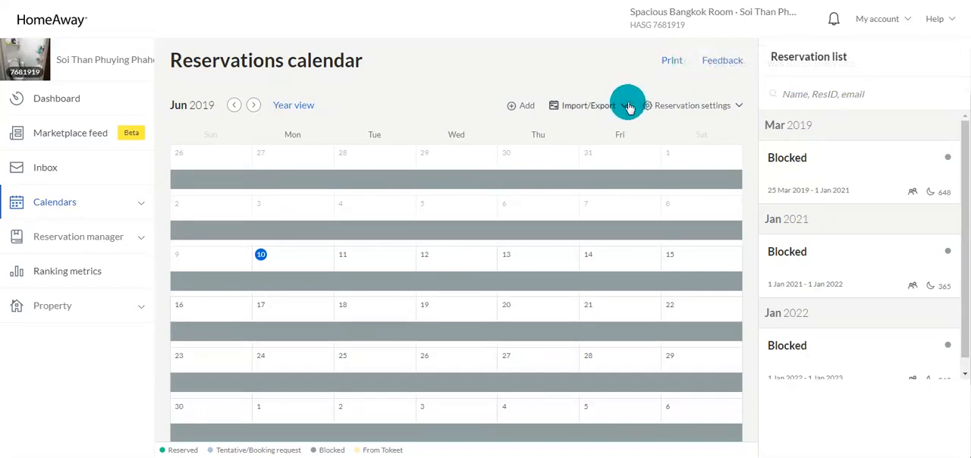
# - Copy the iCal URL from HomeAway's Export calendar dialog, then close the dialog
pyautogui.click(588, 104)
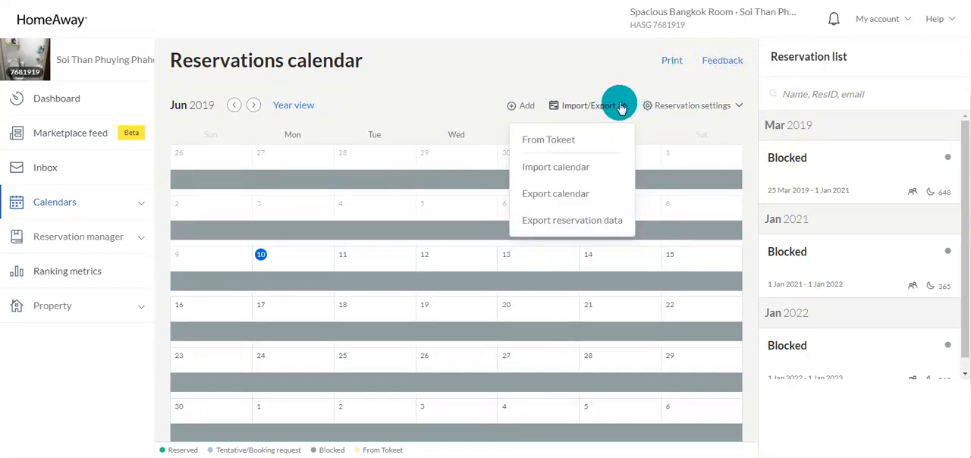
pyautogui.click(556, 193)
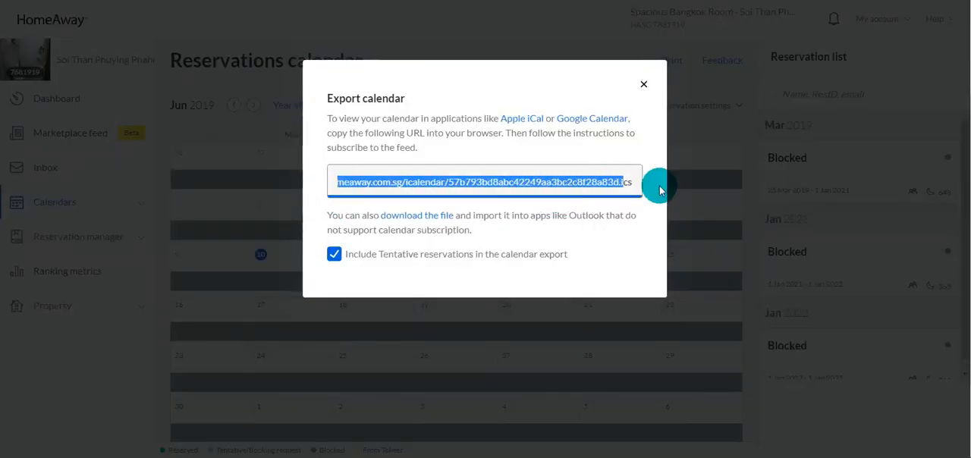
pyautogui.rightClick(539, 182)
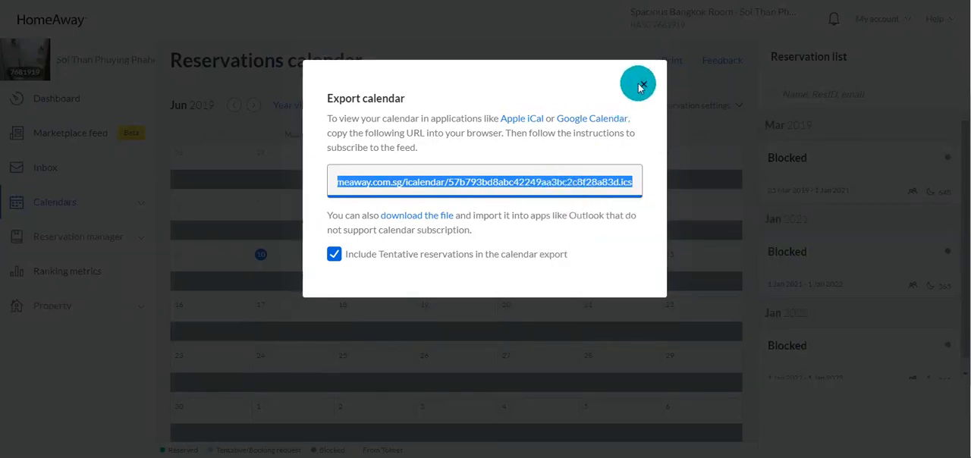
pyautogui.click(638, 83)
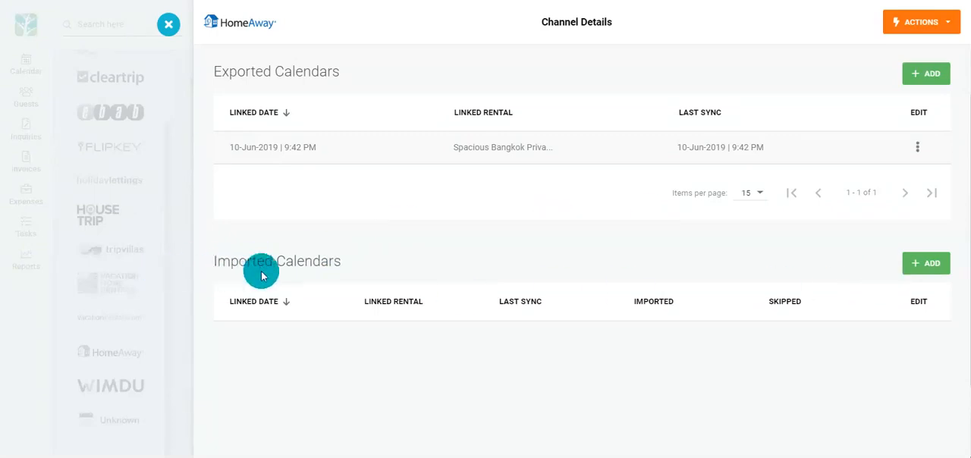
# - Import the HomeAway feed into Tokeet as 'from Homeaway' for Spacious Bangkok Private room
pyautogui.click(925, 263)
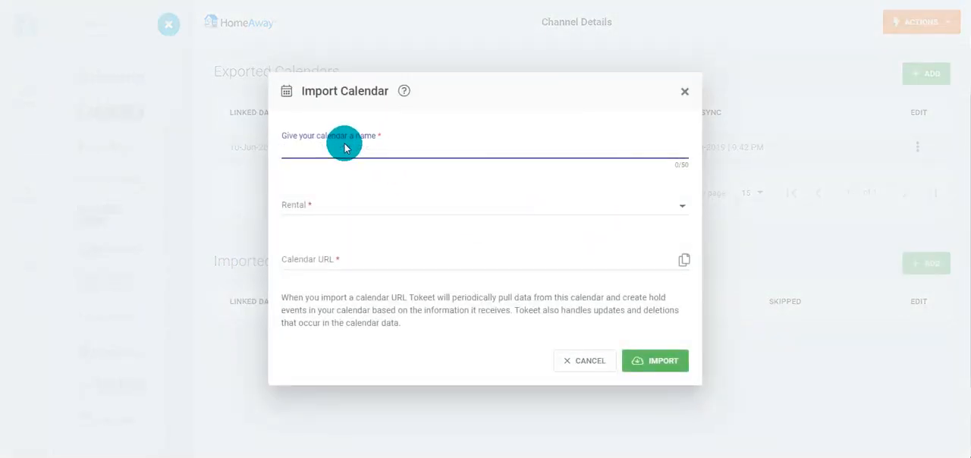
pyautogui.write('from Homeawa')
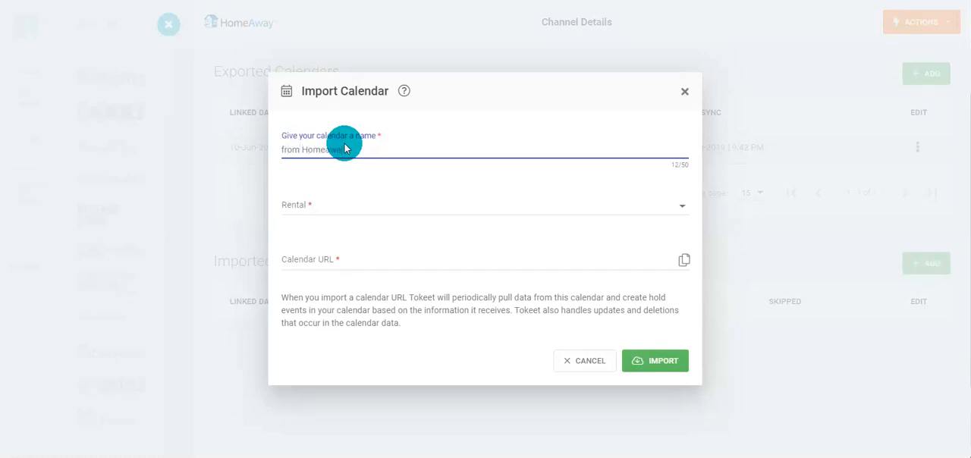
pyautogui.click(485, 205)
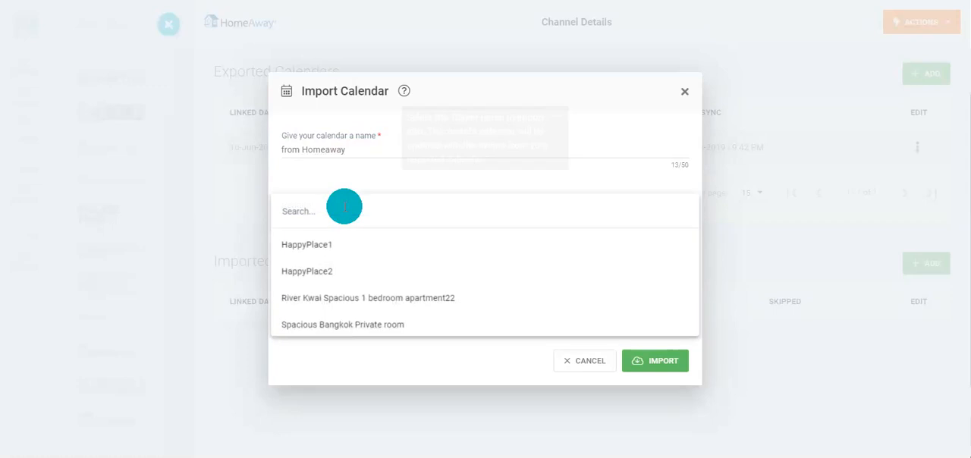
pyautogui.click(342, 324)
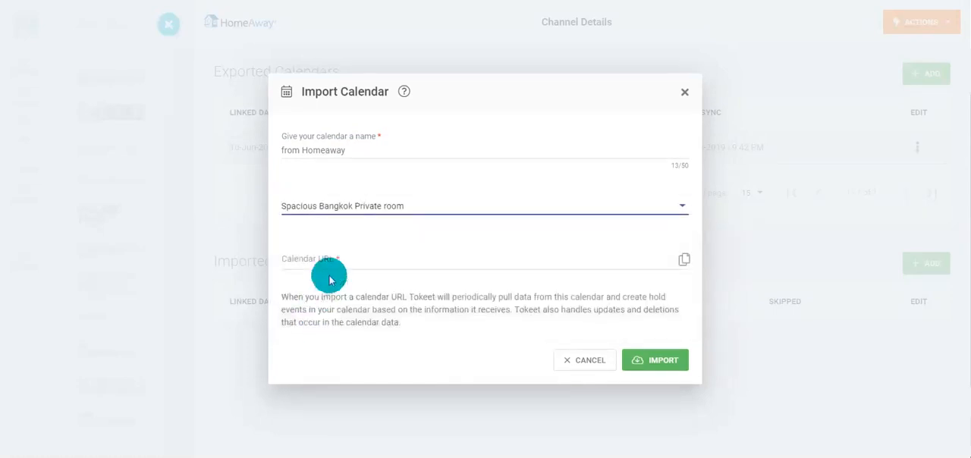
pyautogui.rightClick(330, 261)
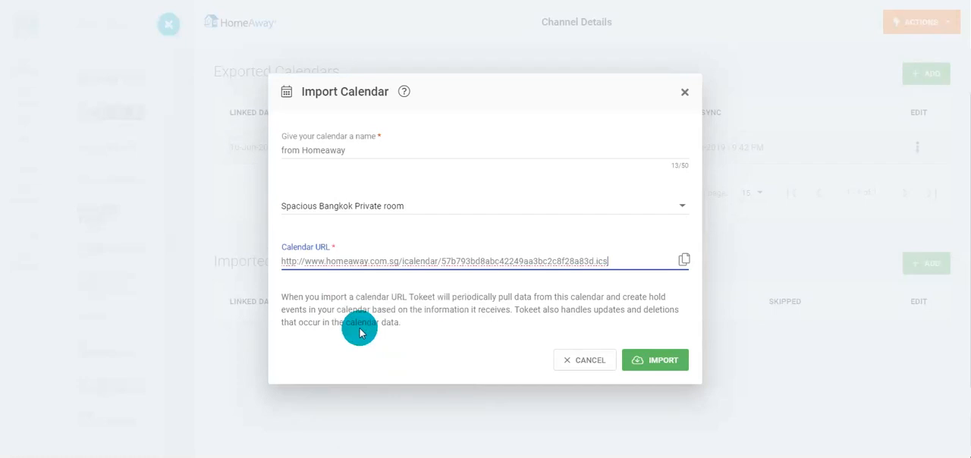
pyautogui.click(655, 360)
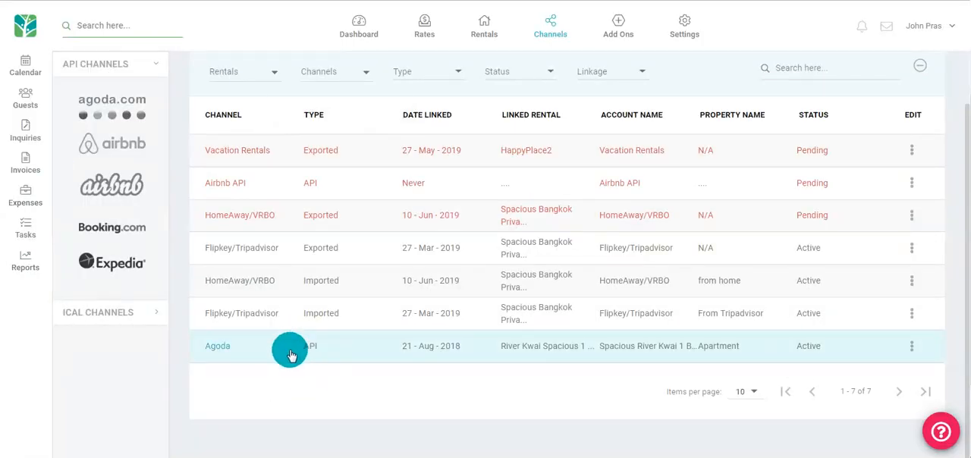
pyautogui.moveTo(806, 367)
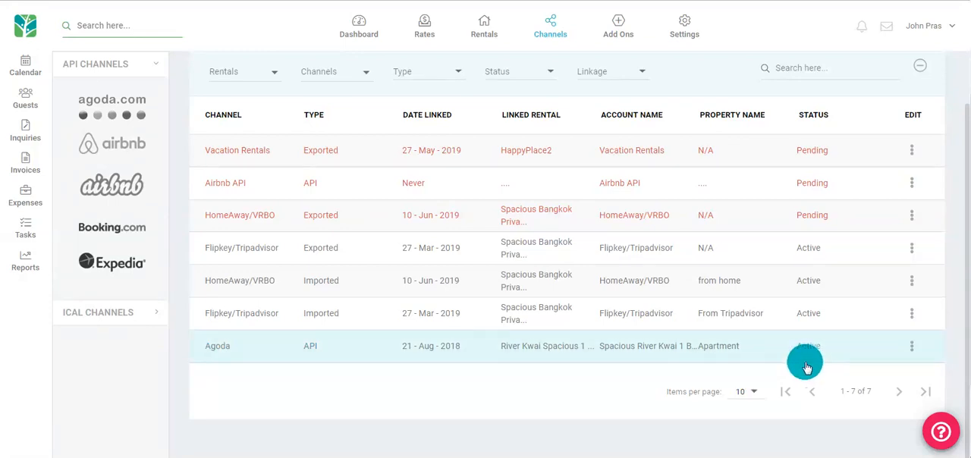
pyautogui.moveTo(913, 352)
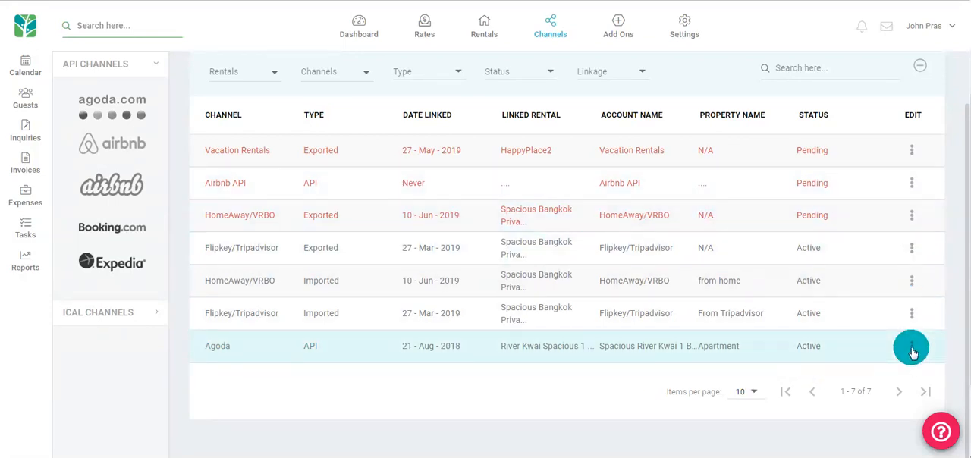
pyautogui.click(911, 346)
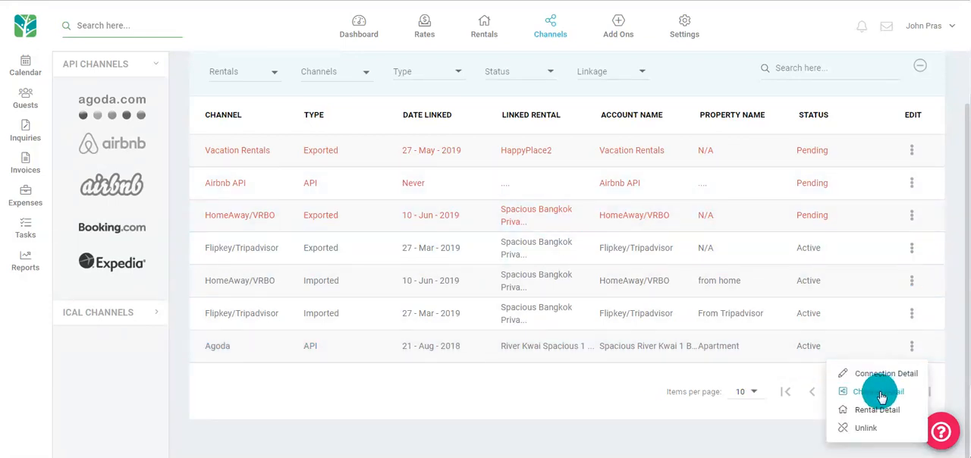
pyautogui.click(875, 392)
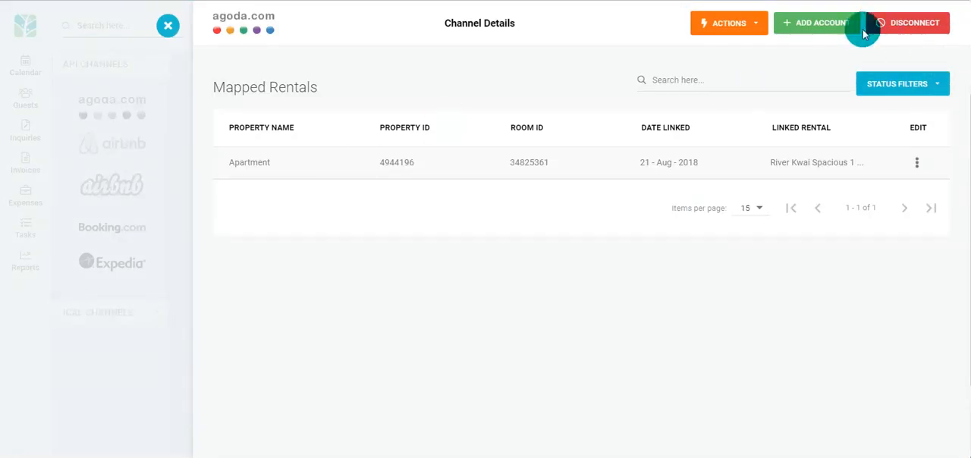
pyautogui.moveTo(907, 13)
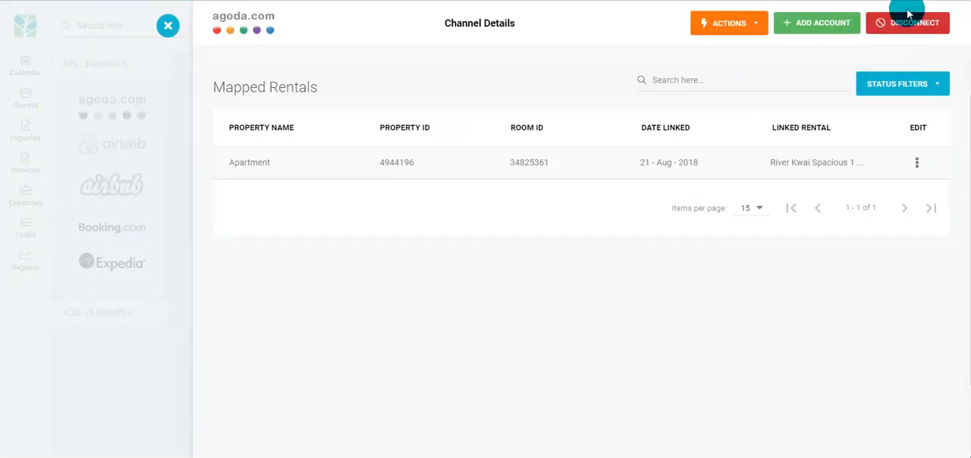
pyautogui.click(550, 22)
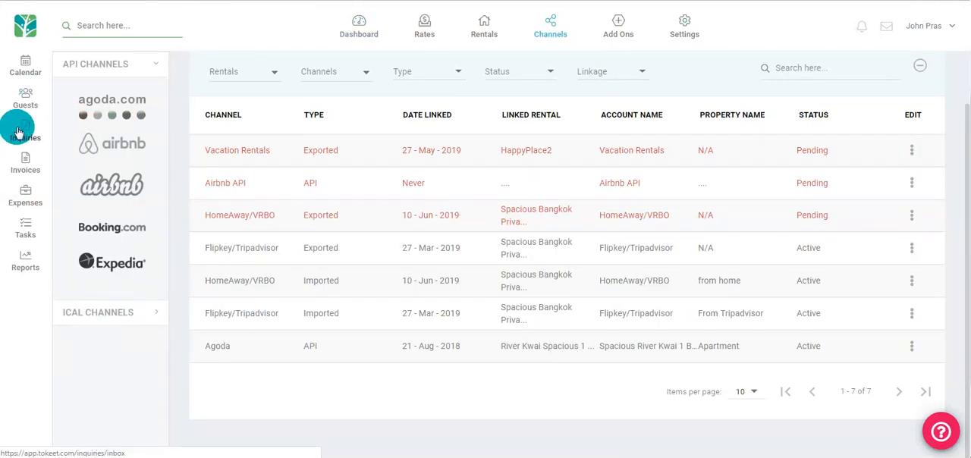
# - Show the Inquiries inbox and scroll the canceled HappyPlace2 booking's details
pyautogui.click(25, 129)
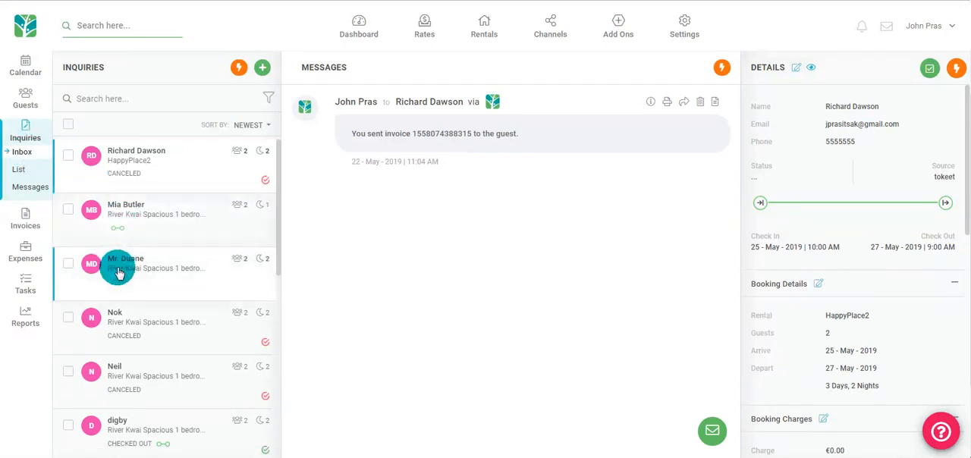
pyautogui.moveTo(666, 447)
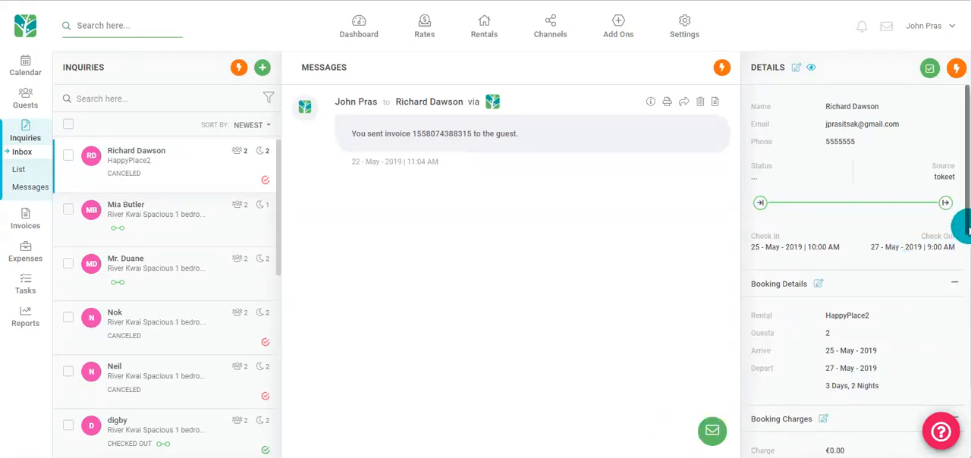
pyautogui.scroll(-3)
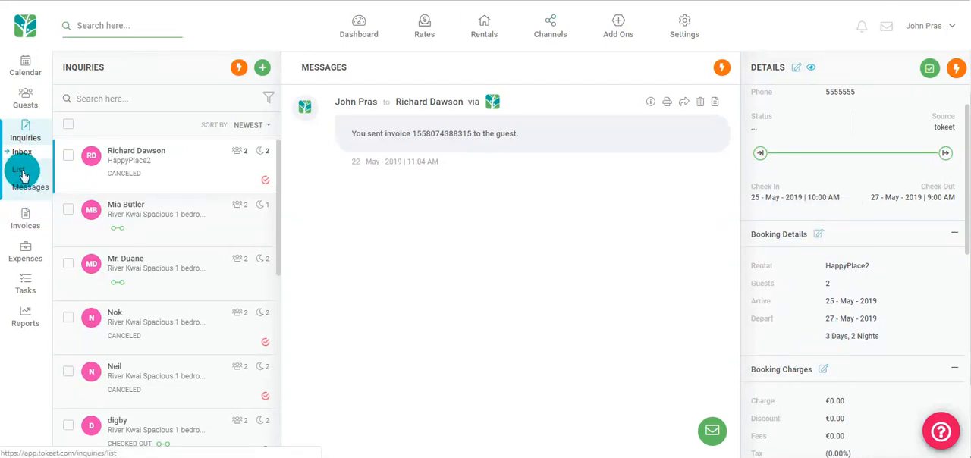
# - Select all inquiries in the Inquiry List and bring up the bulk Action menu
pyautogui.click(19, 175)
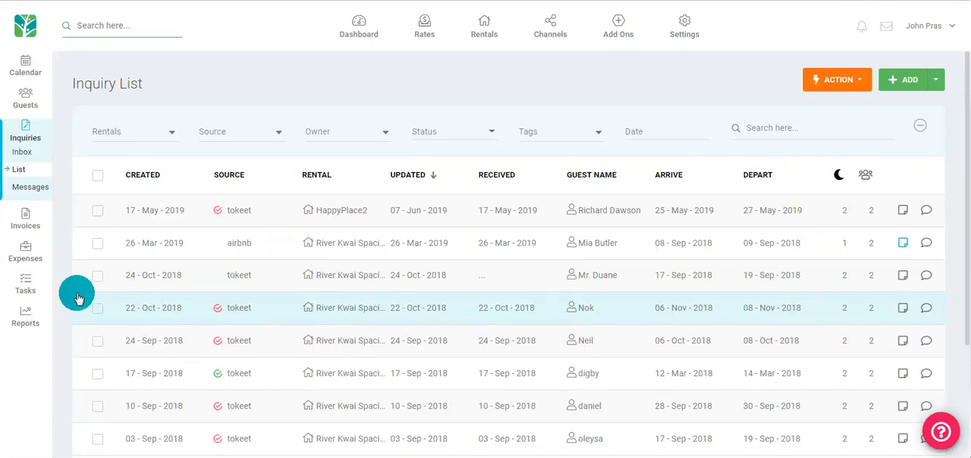
pyautogui.click(97, 307)
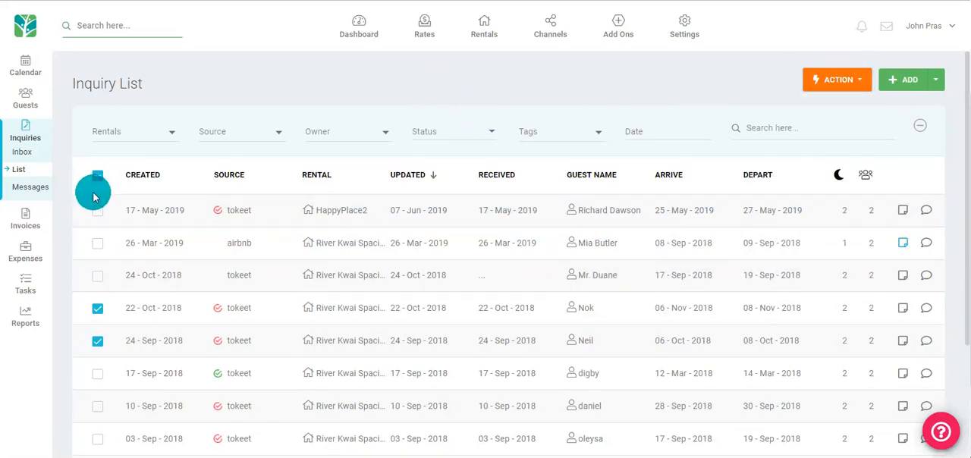
pyautogui.click(97, 174)
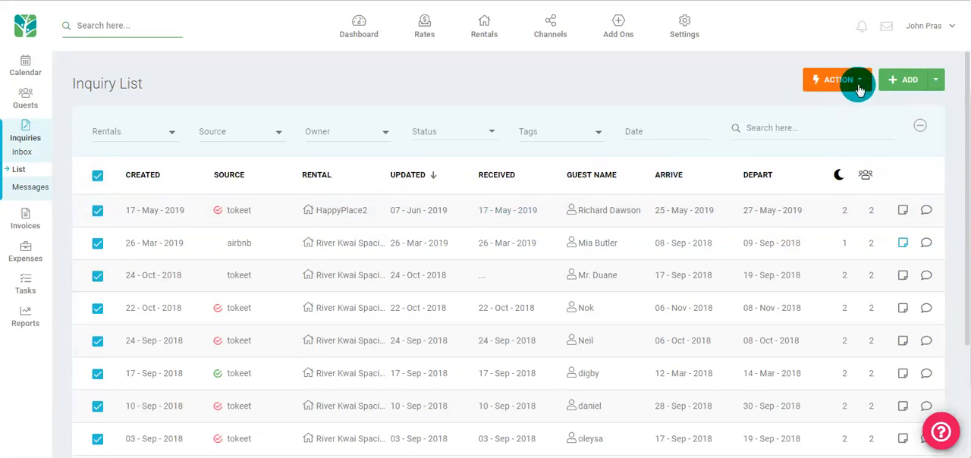
pyautogui.click(835, 79)
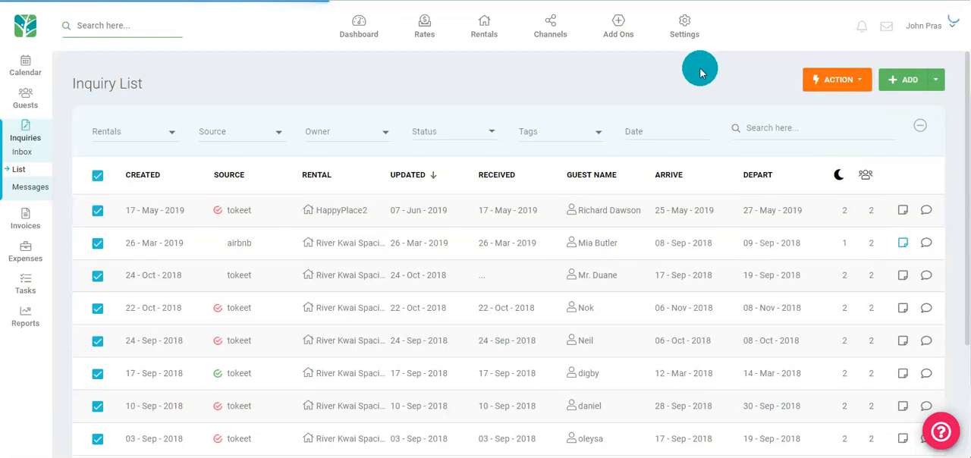
# - View the guest Message Feed, then the 2019 occupancy, bookings and revenue dashboard
pyautogui.click(29, 186)
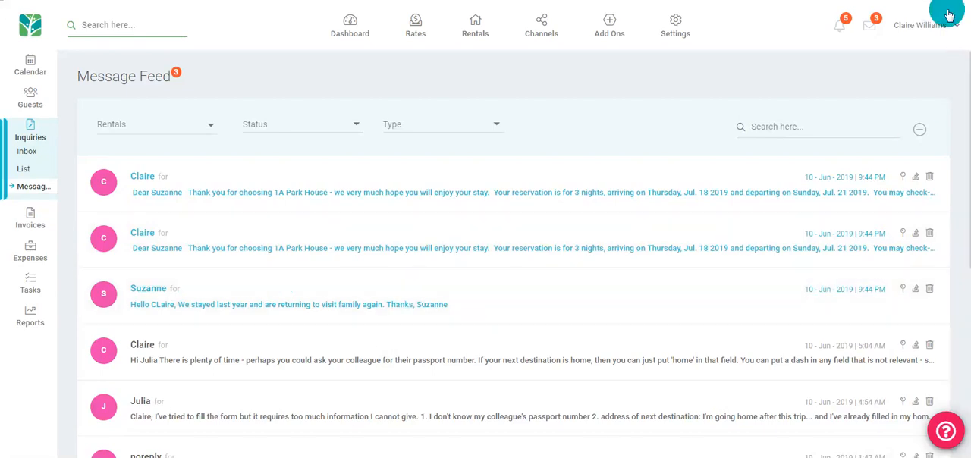
pyautogui.click(364, 24)
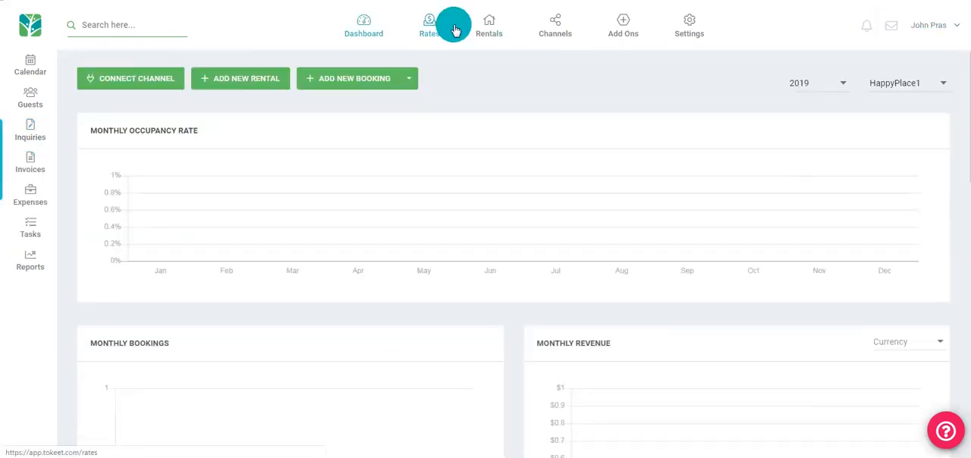